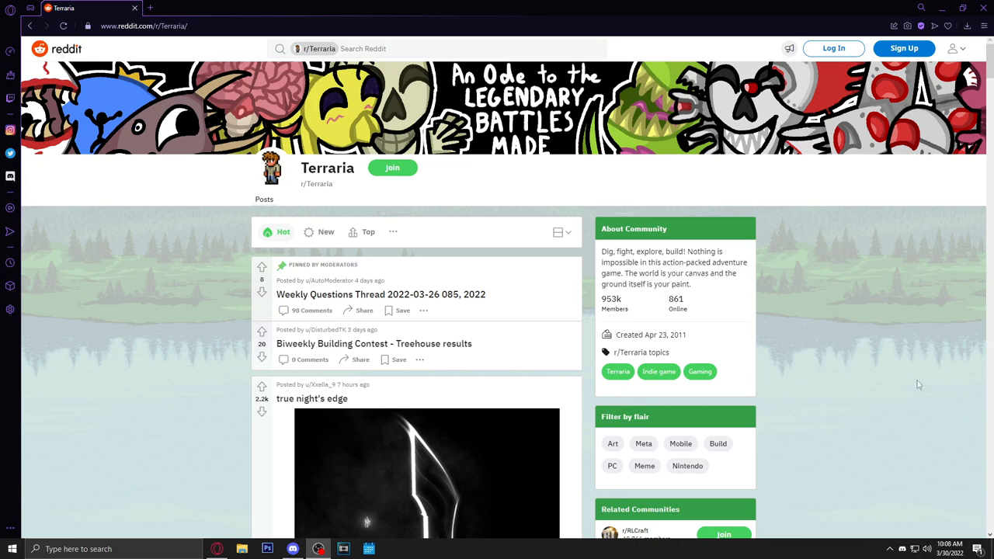
{"action": "mouse_move", "coordinate": [905, 377]}
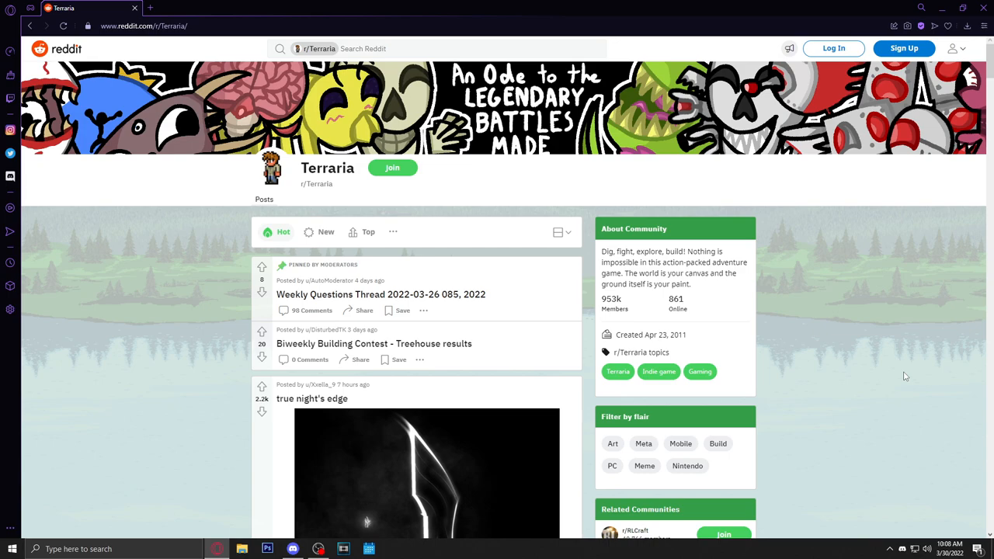
Step: Sort the r/Terraria feed by Top posts of This Month
{"action": "scroll", "scroll_direction": "down", "scroll_amount": 3}
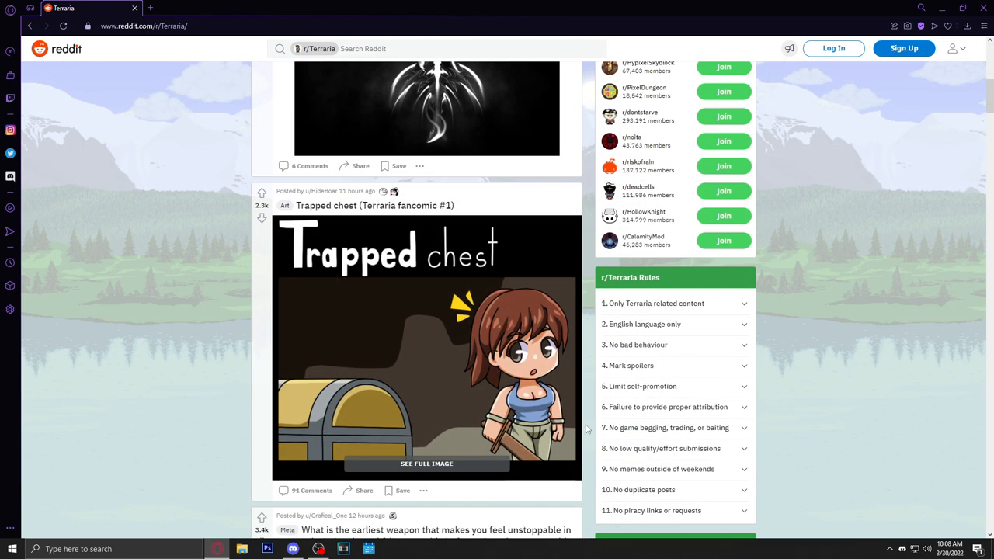
{"action": "scroll", "scroll_direction": "down", "scroll_amount": 3}
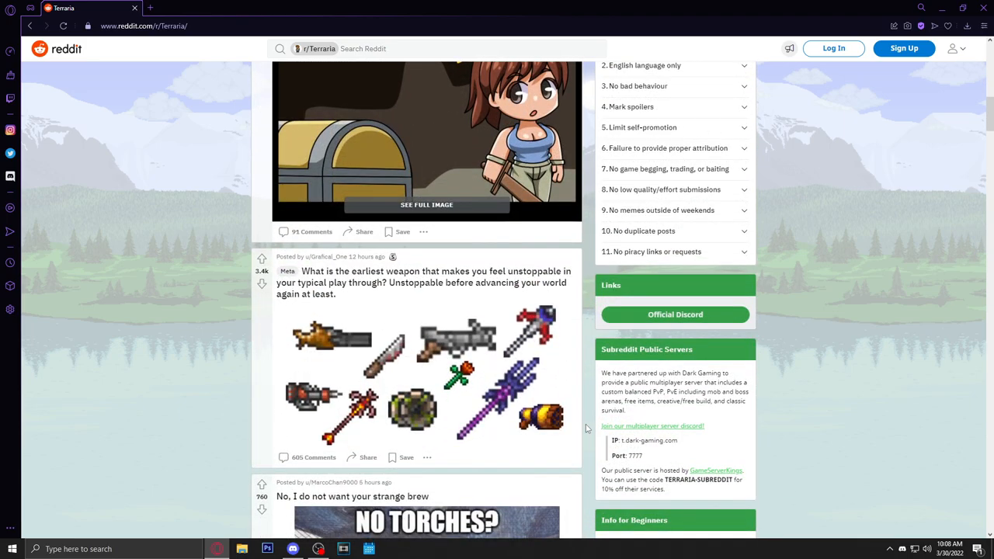
{"action": "scroll", "scroll_direction": "down", "scroll_amount": 3}
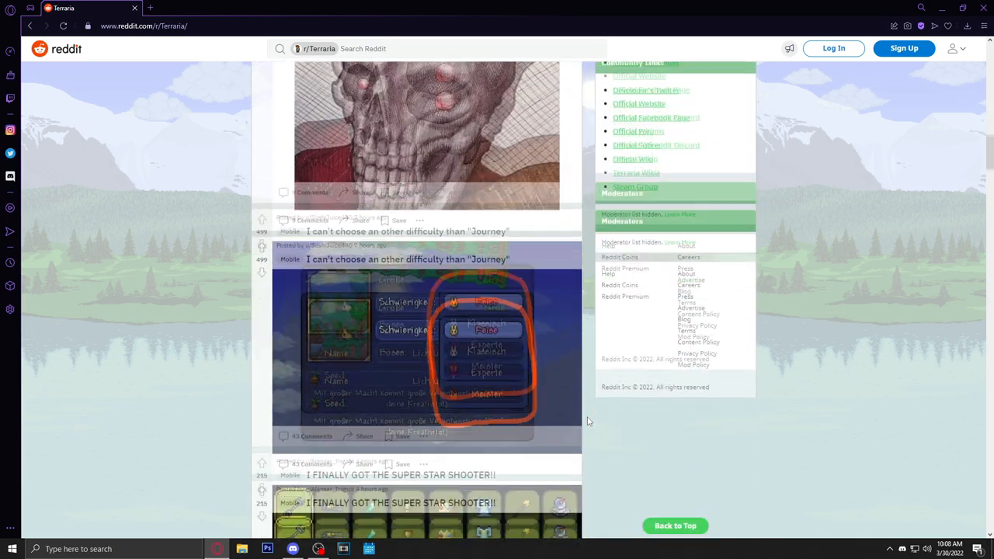
{"action": "scroll", "scroll_direction": "down", "scroll_amount": 3}
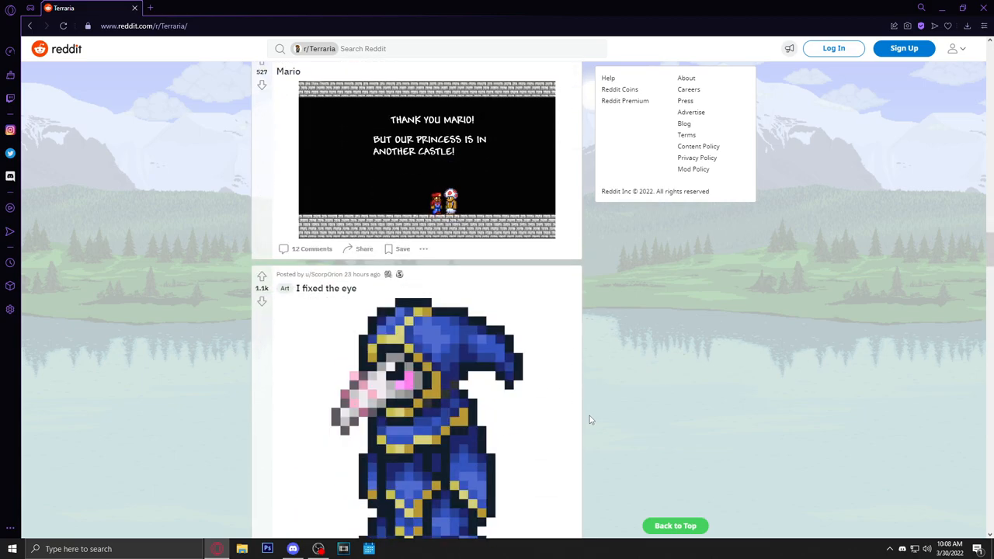
{"action": "scroll", "scroll_direction": "down", "scroll_amount": 3}
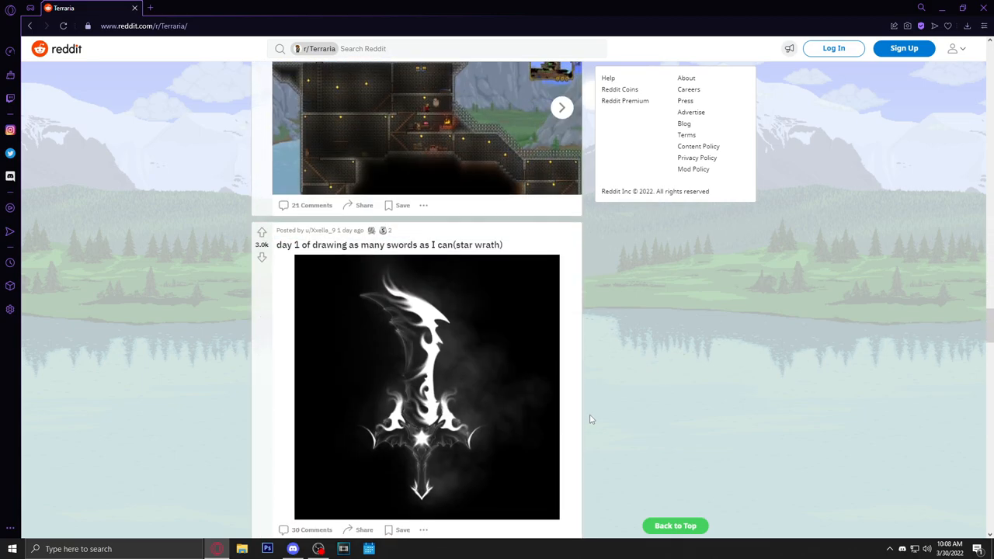
{"action": "scroll", "scroll_direction": "down", "scroll_amount": 3}
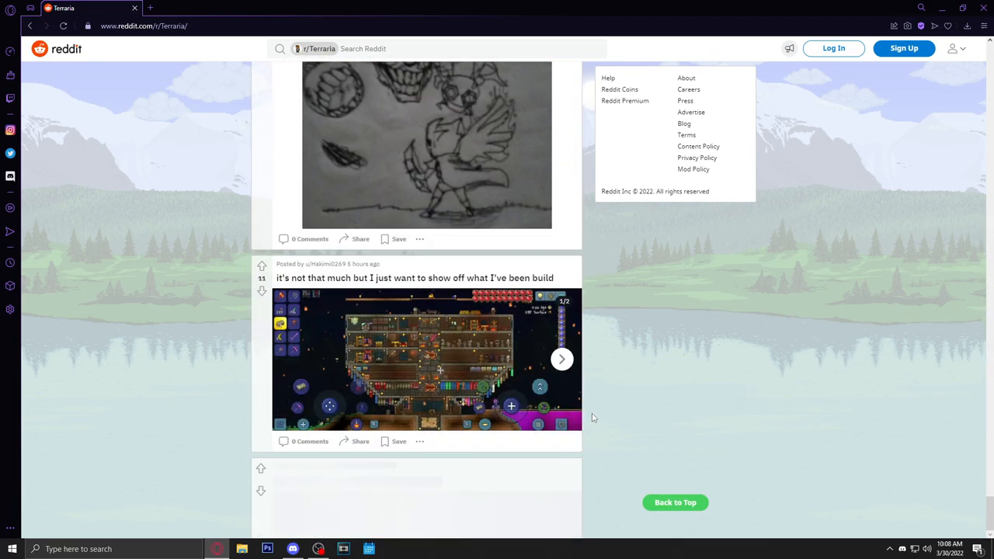
{"action": "scroll", "scroll_direction": "down", "scroll_amount": 3}
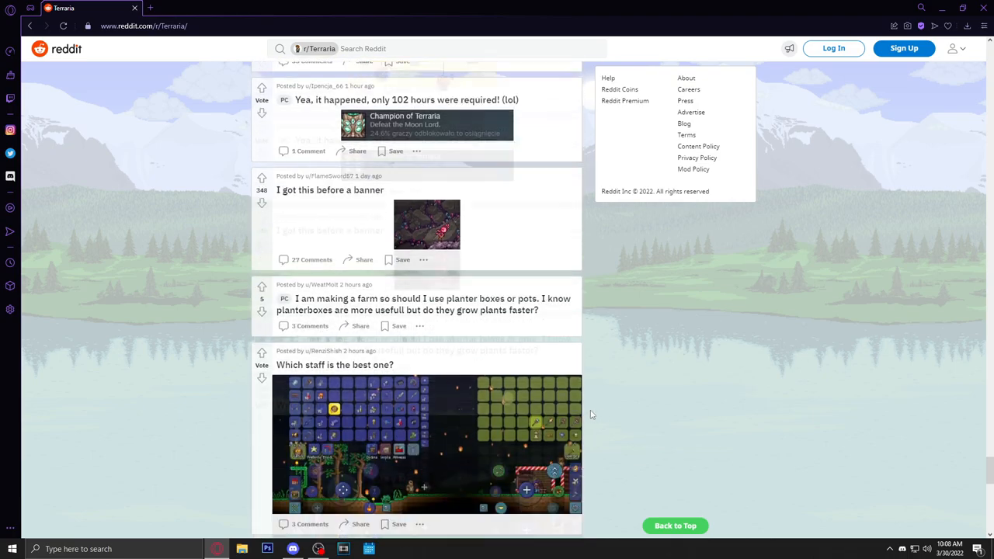
{"action": "scroll", "scroll_direction": "down", "scroll_amount": 3}
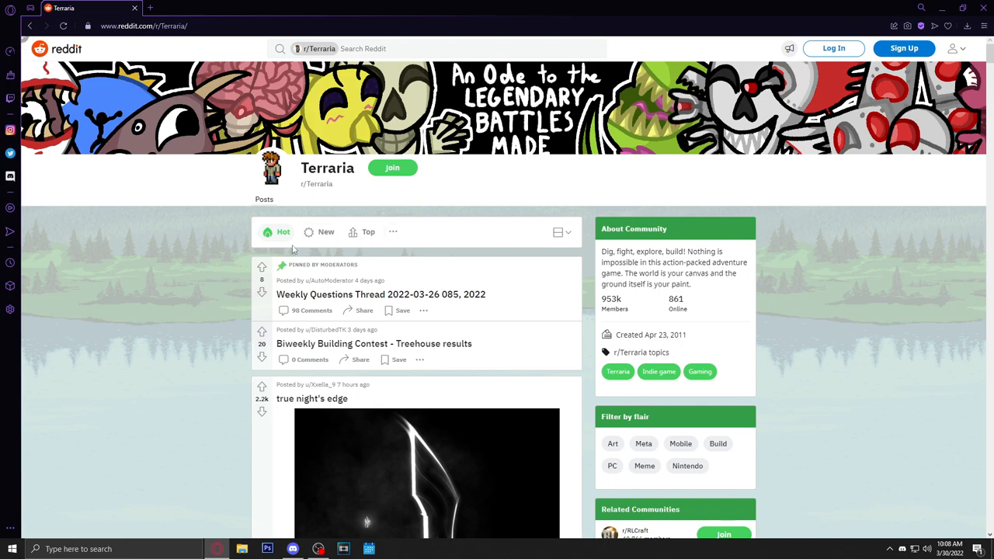
{"action": "mouse_move", "coordinate": [476, 278]}
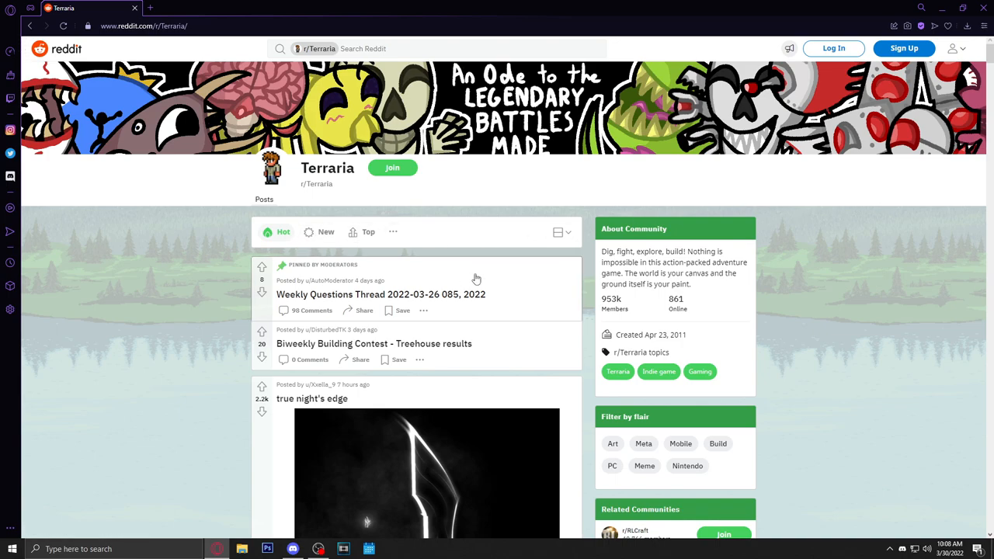
{"action": "left_click", "coordinate": [561, 232]}
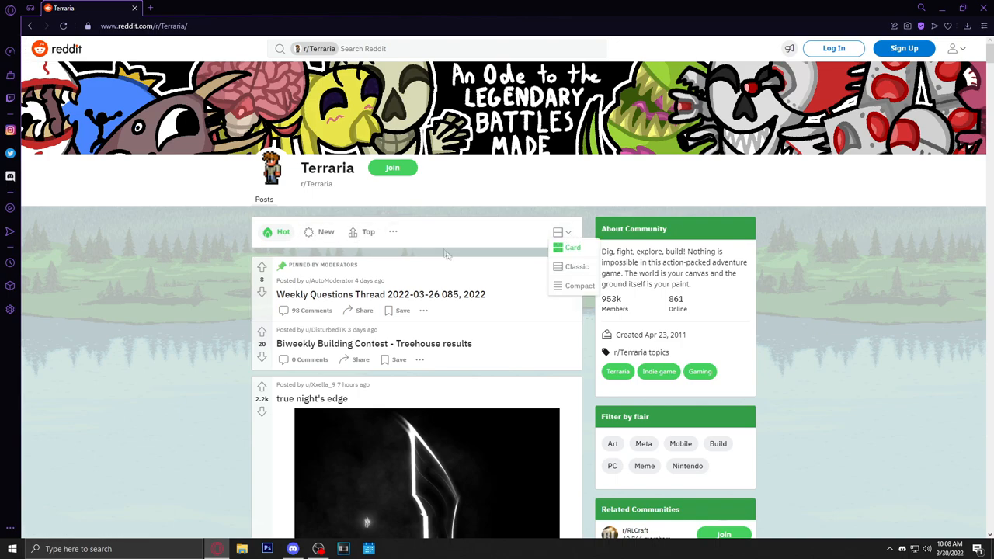
{"action": "left_click", "coordinate": [367, 231]}
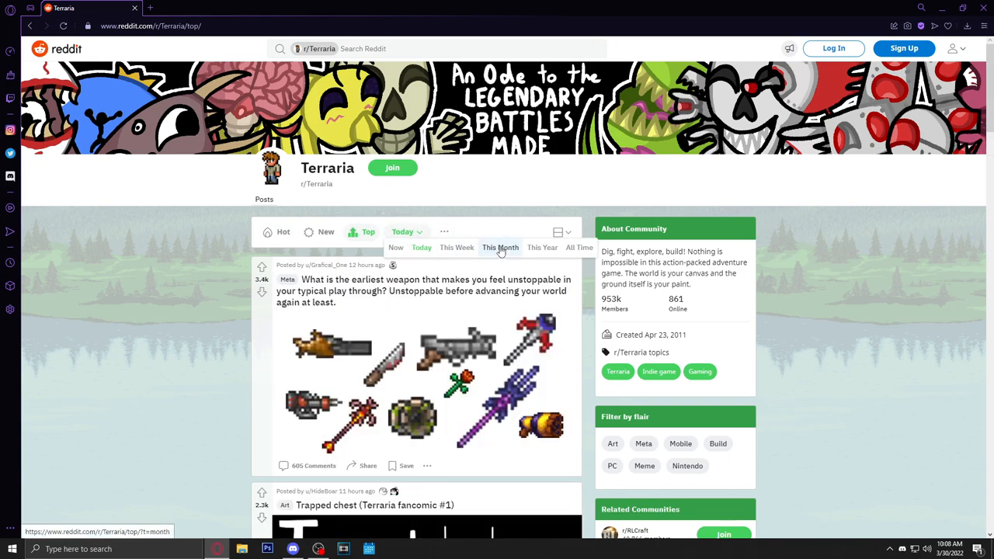
{"action": "left_click", "coordinate": [500, 247]}
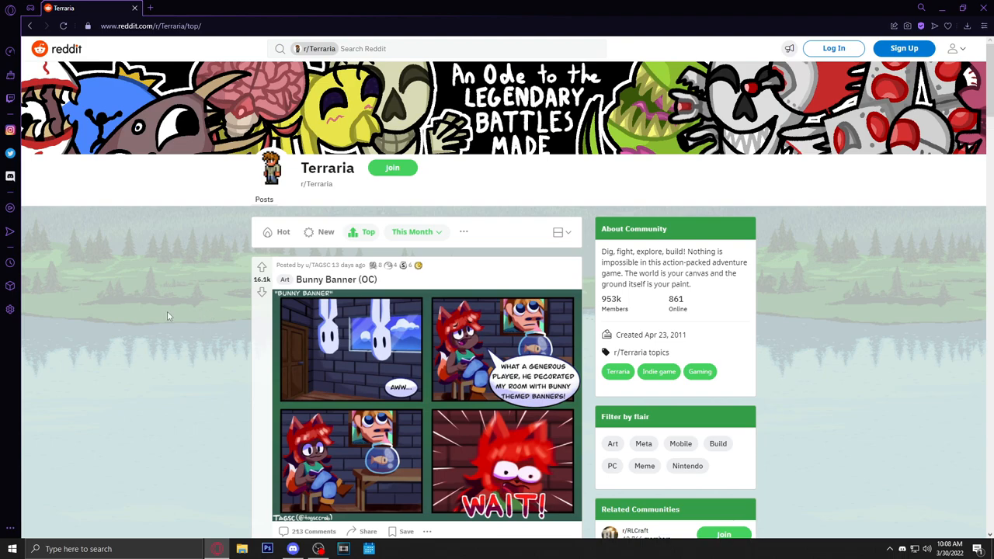
Step: Scroll down the Top feed and open the 'What . .' post
{"action": "scroll", "scroll_direction": "down", "scroll_amount": 3}
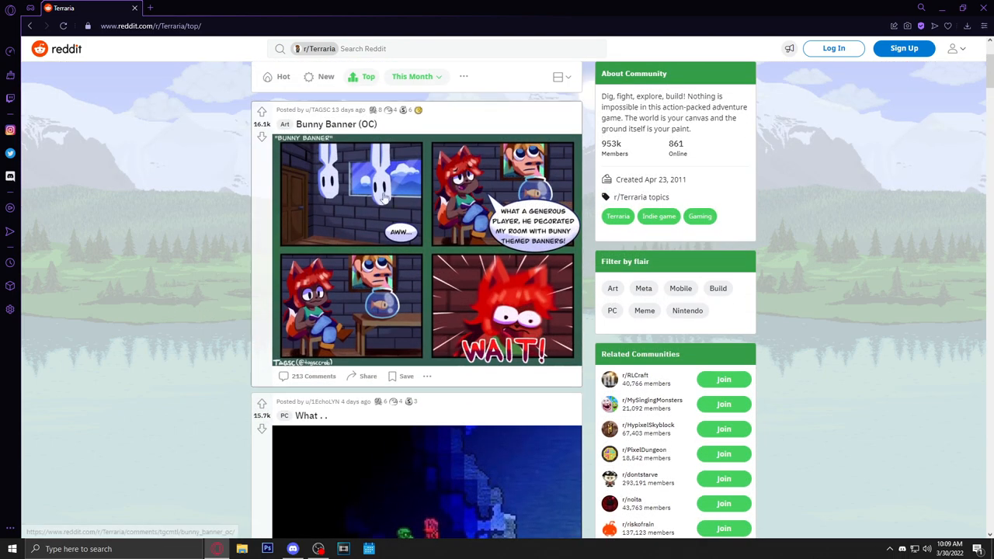
{"action": "mouse_move", "coordinate": [391, 294]}
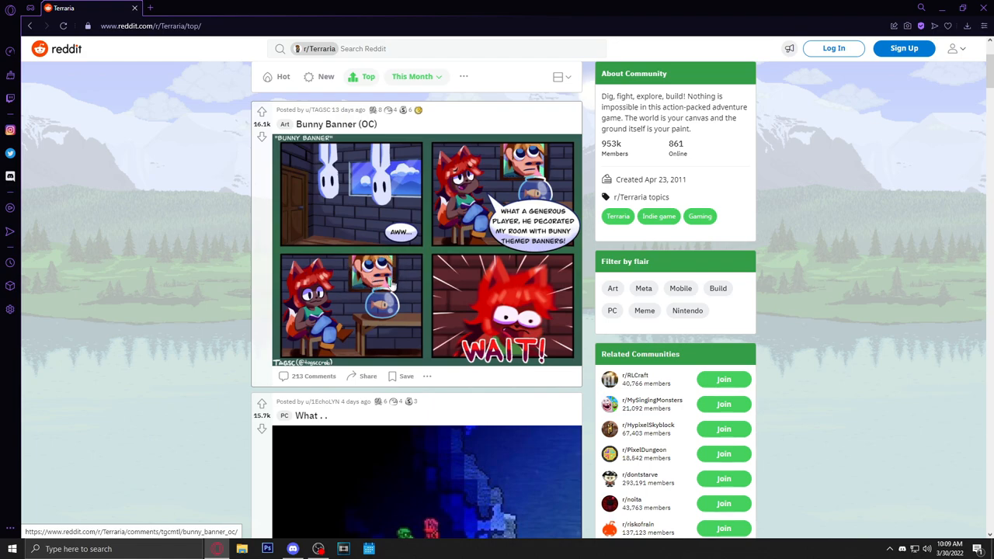
{"action": "mouse_move", "coordinate": [404, 250]}
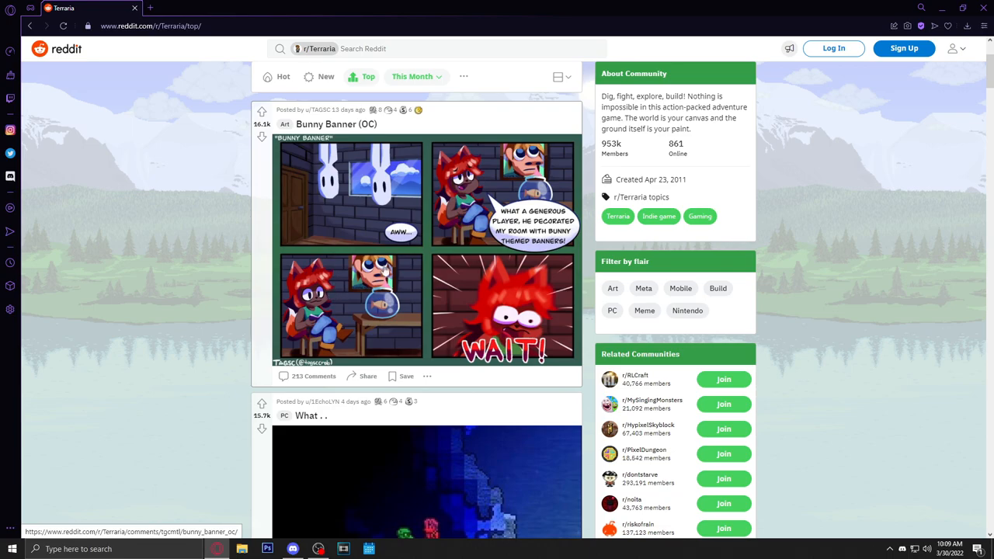
{"action": "scroll", "scroll_direction": "down", "scroll_amount": 3}
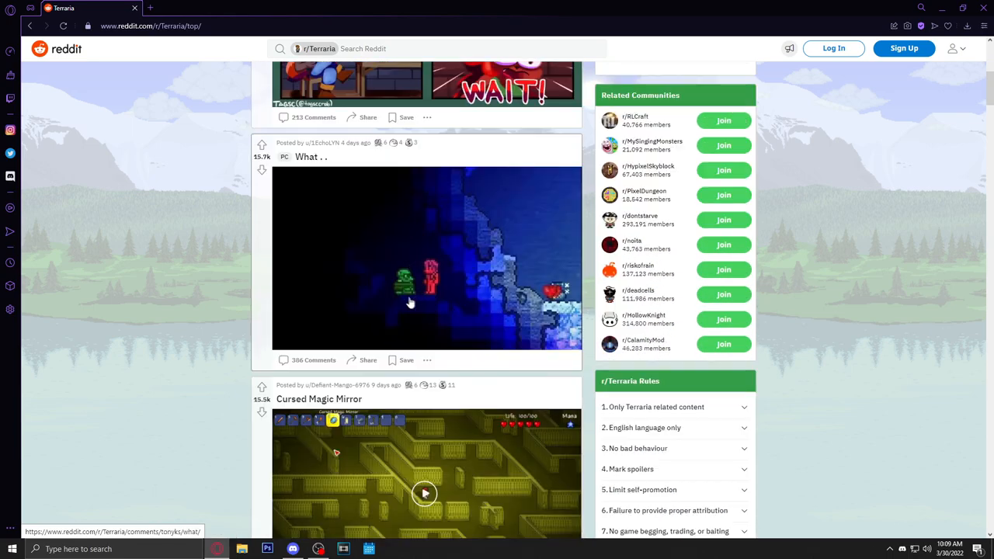
{"action": "left_click", "coordinate": [310, 156]}
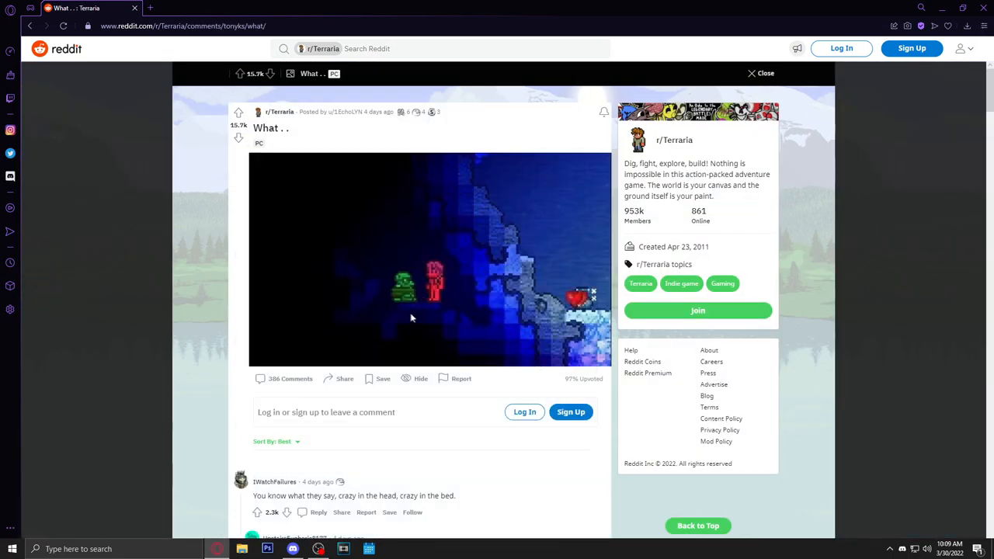
{"action": "mouse_move", "coordinate": [432, 304]}
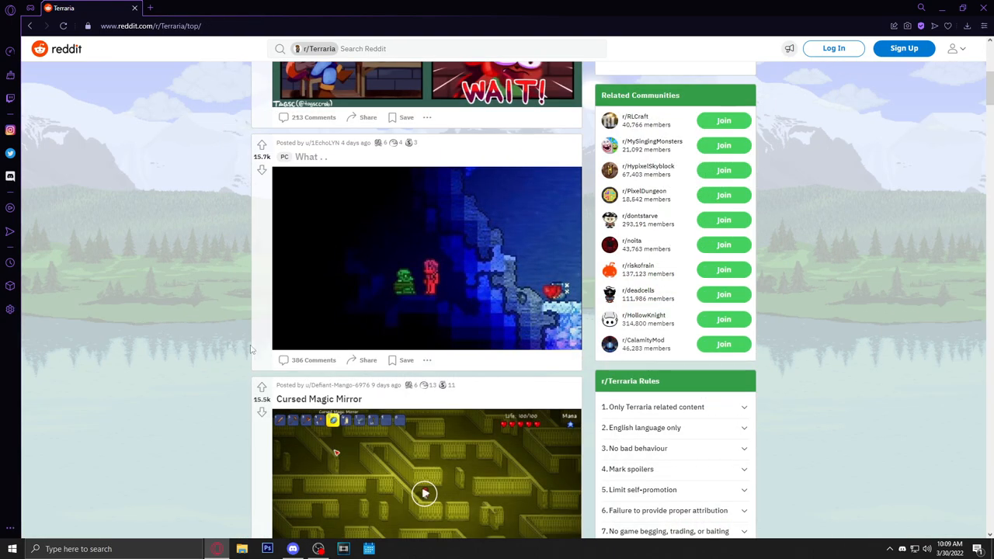
{"action": "scroll", "scroll_direction": "down", "scroll_amount": 3}
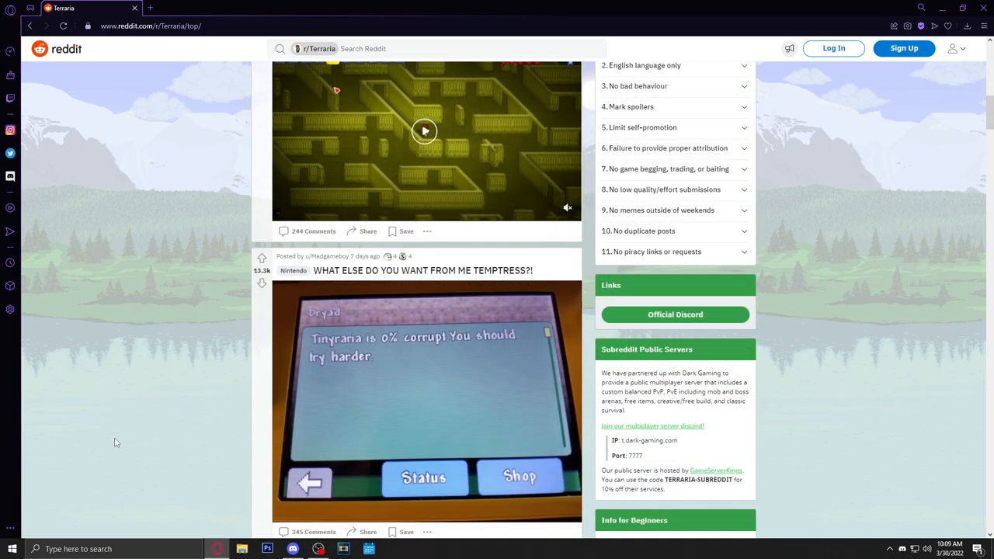
{"action": "scroll", "scroll_direction": "down", "scroll_amount": 3}
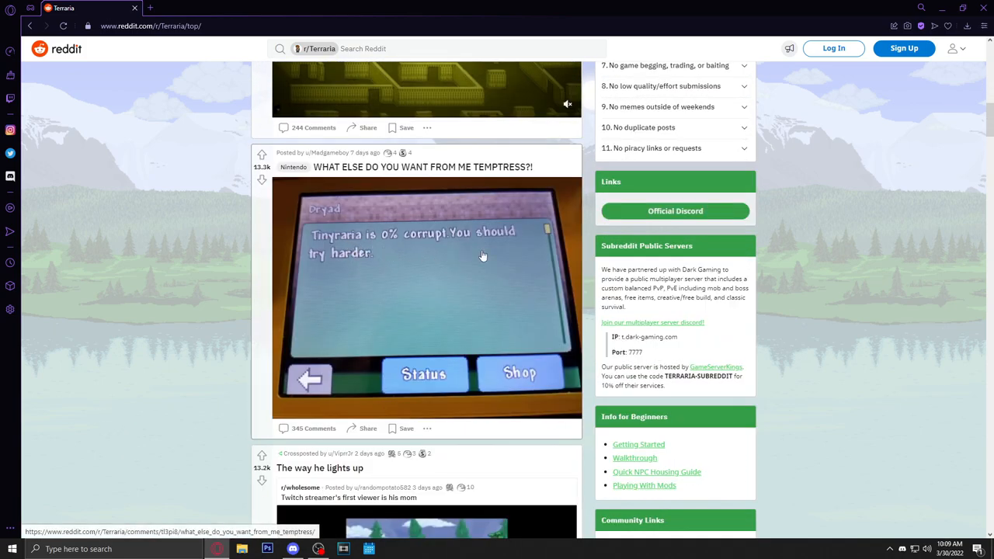
{"action": "mouse_move", "coordinate": [453, 332]}
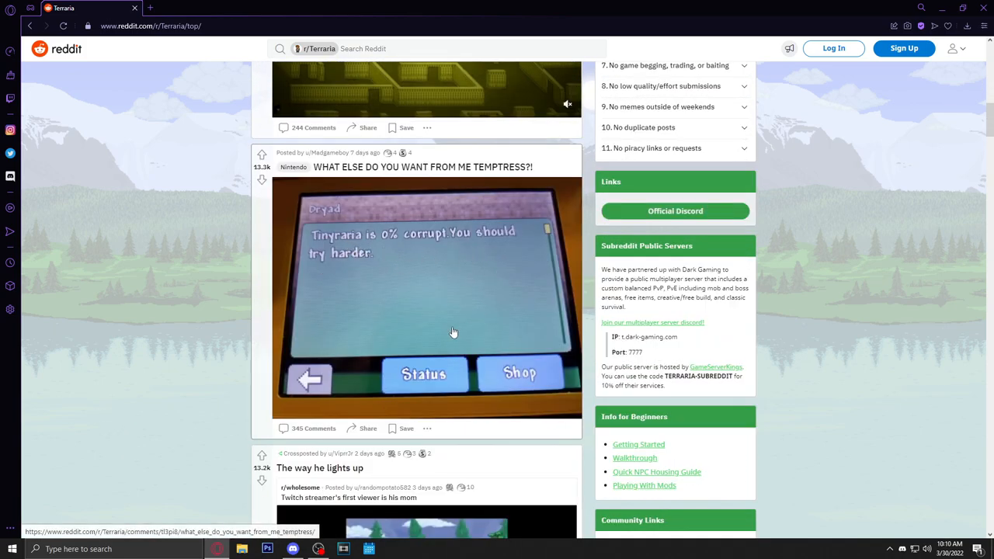
{"action": "scroll", "scroll_direction": "down", "scroll_amount": 3}
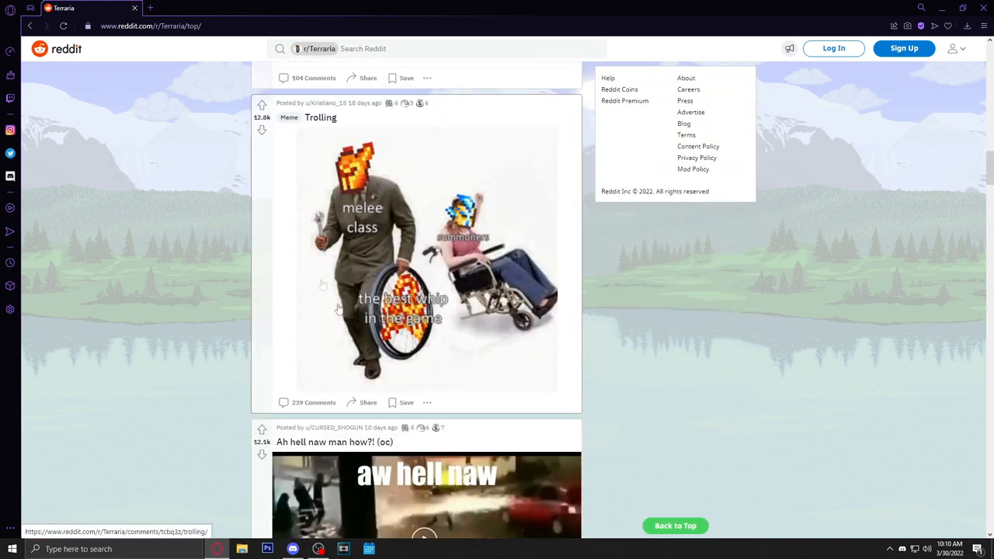
{"action": "mouse_move", "coordinate": [443, 348]}
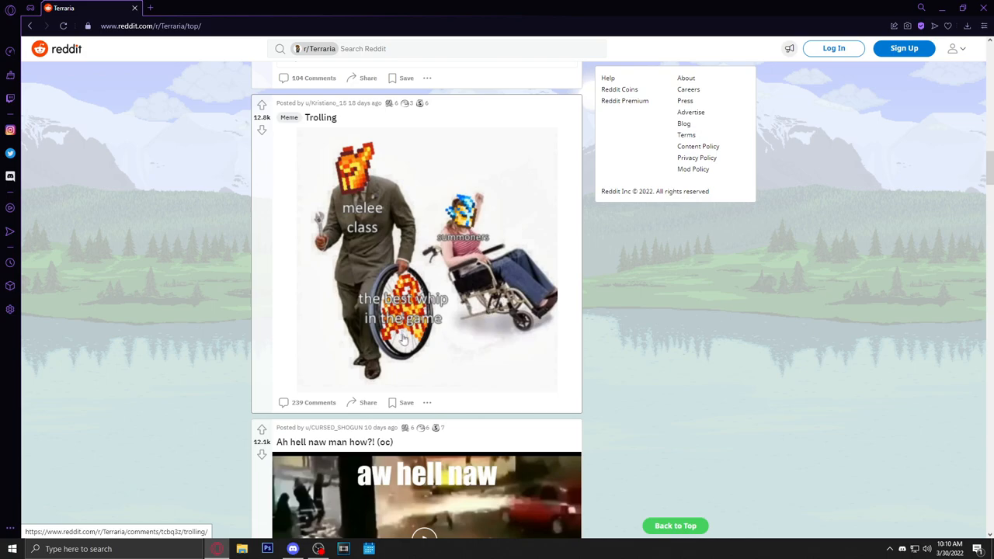
{"action": "mouse_move", "coordinate": [463, 340]}
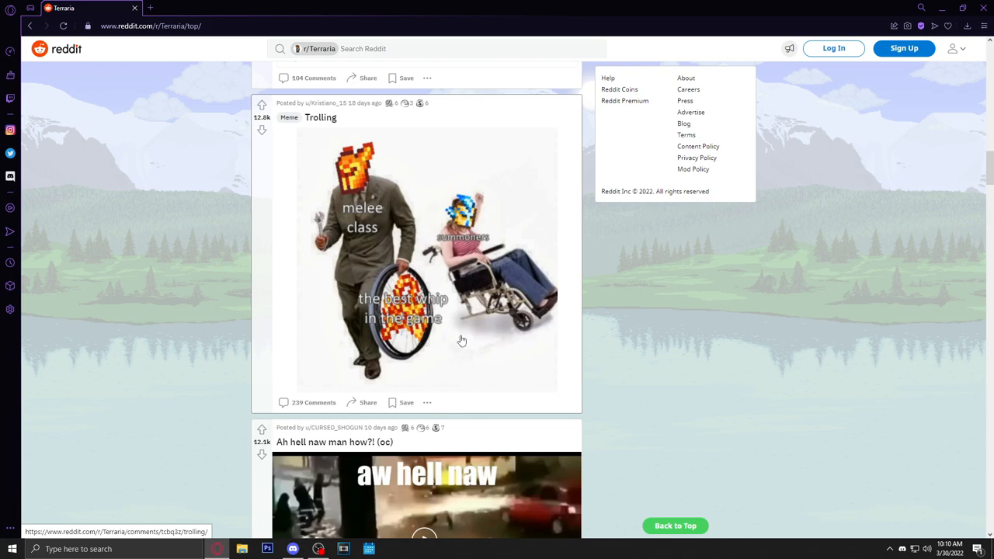
{"action": "mouse_move", "coordinate": [489, 312]}
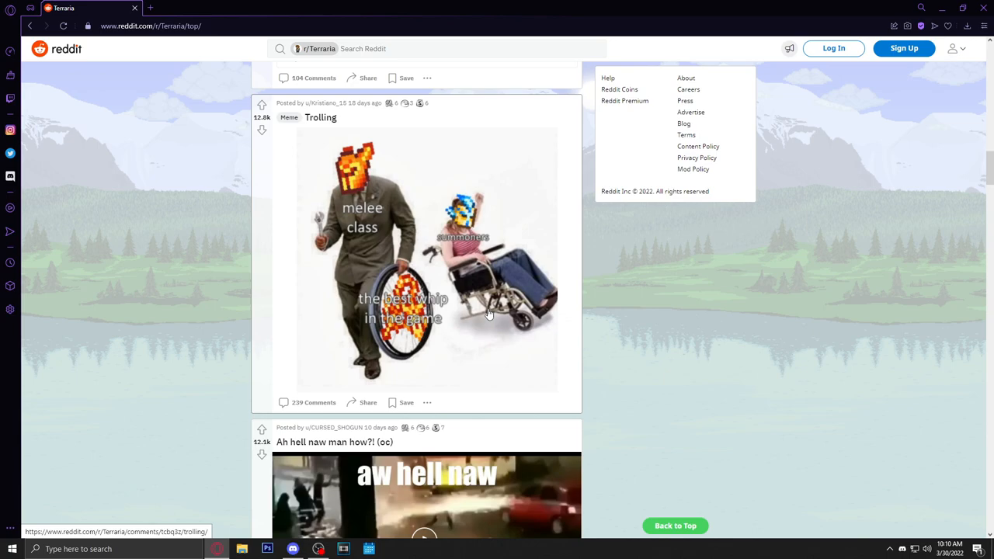
{"action": "scroll", "scroll_direction": "down", "scroll_amount": 3}
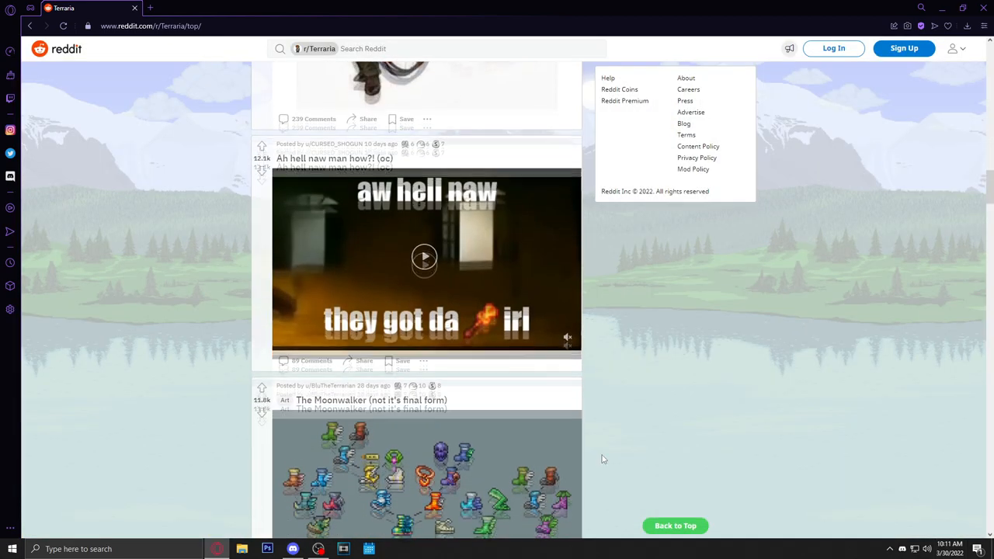
{"action": "scroll", "scroll_direction": "down", "scroll_amount": 3}
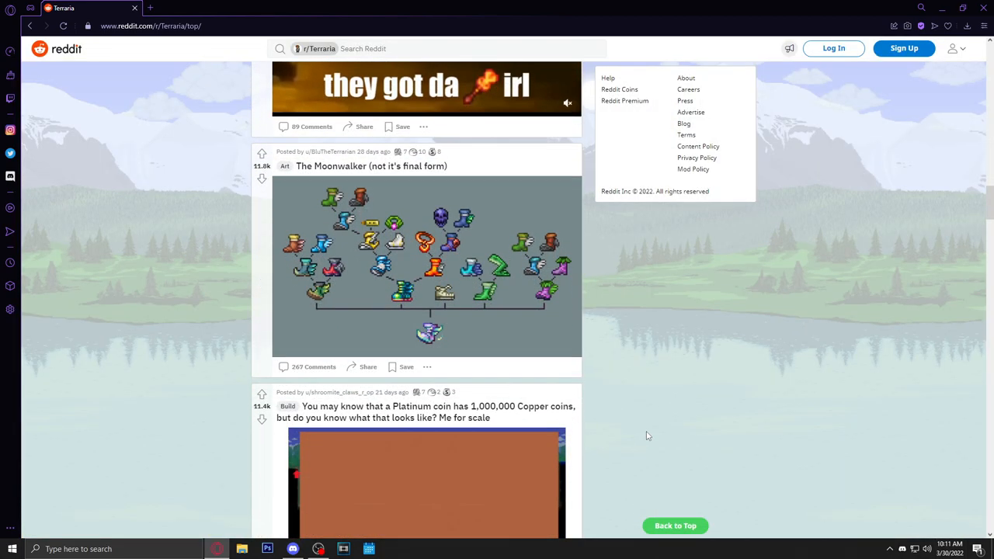
Step: Open the Moonwalker post, then switch to the Platinum coin build post
{"action": "left_click", "coordinate": [370, 166]}
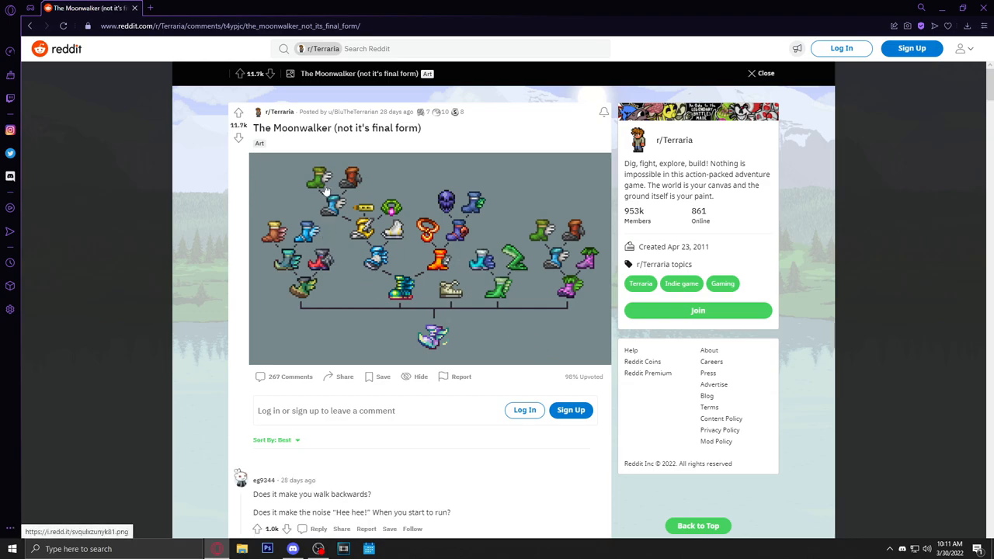
{"action": "mouse_move", "coordinate": [375, 246]}
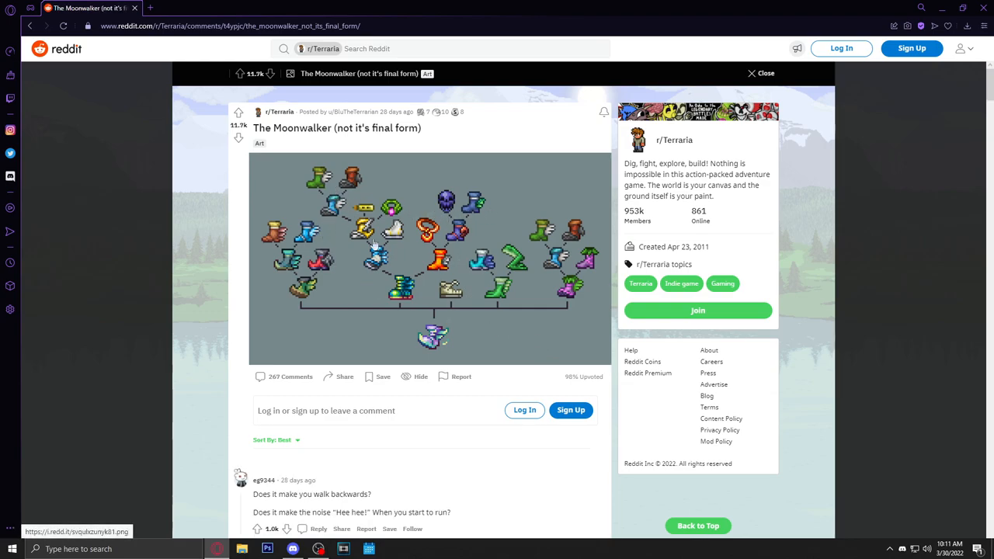
{"action": "mouse_move", "coordinate": [401, 306]}
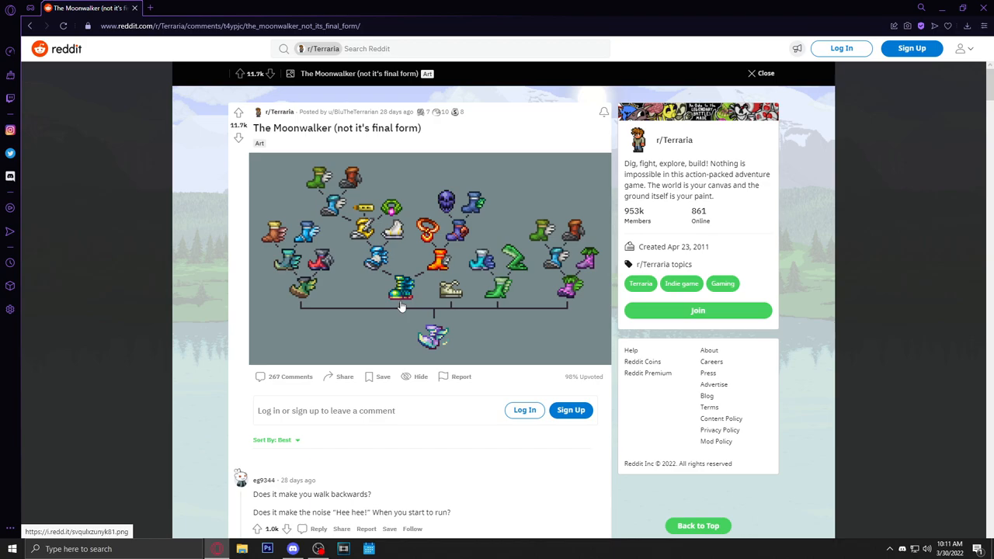
{"action": "mouse_move", "coordinate": [400, 298]}
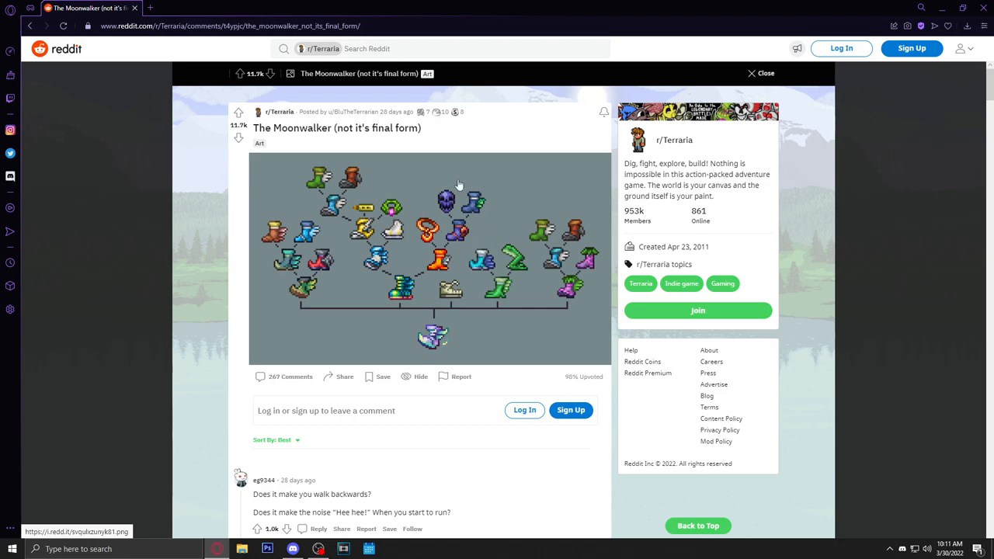
{"action": "mouse_move", "coordinate": [435, 340]}
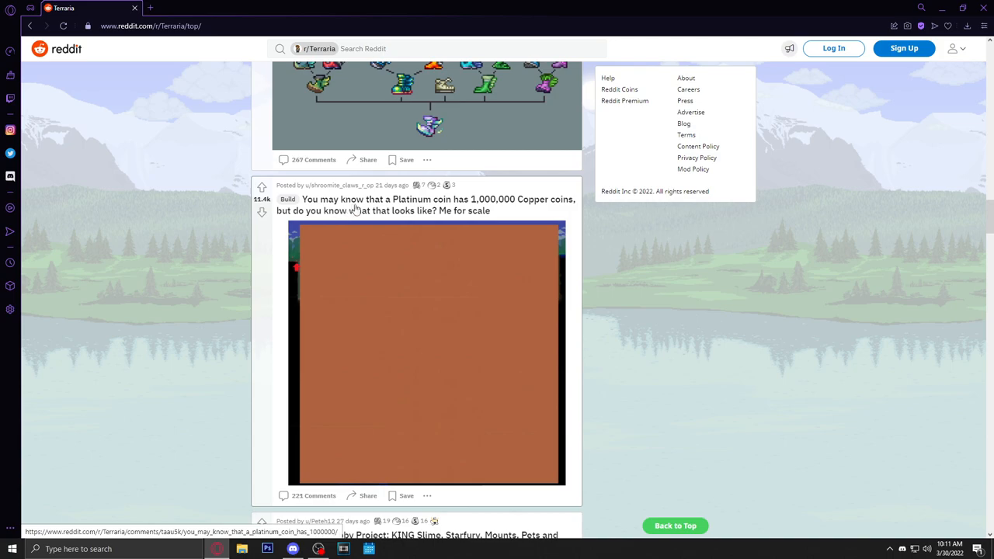
{"action": "mouse_move", "coordinate": [582, 215]}
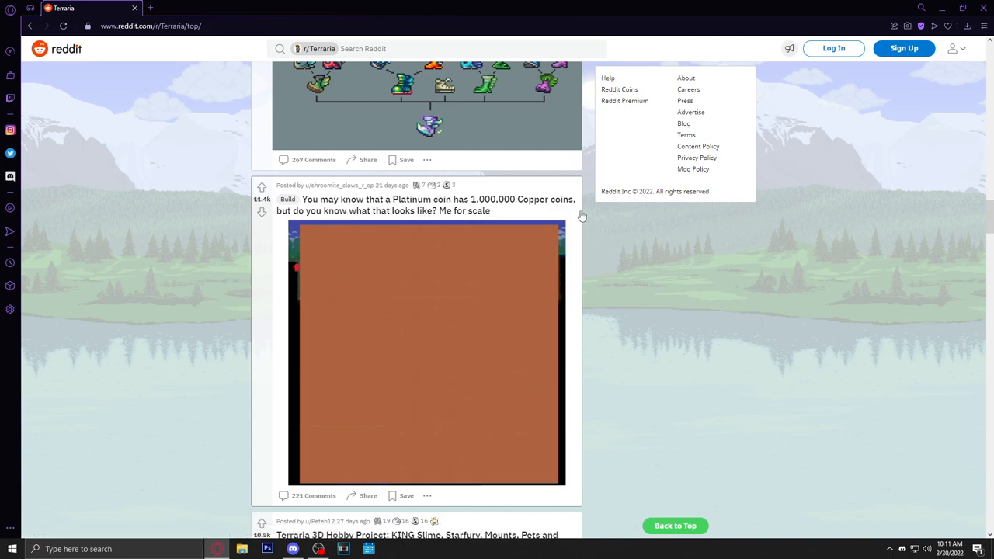
{"action": "mouse_move", "coordinate": [439, 362]}
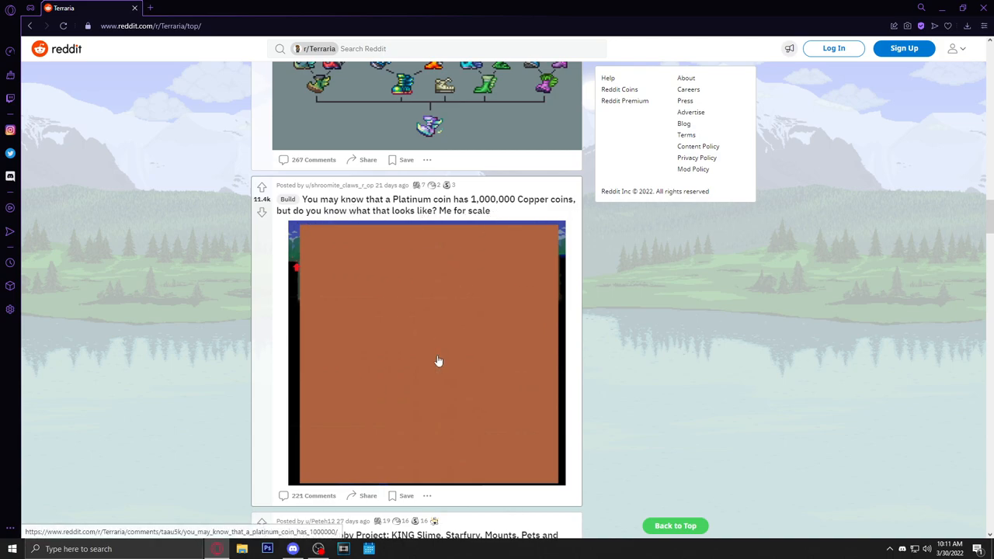
{"action": "left_click", "coordinate": [439, 360]}
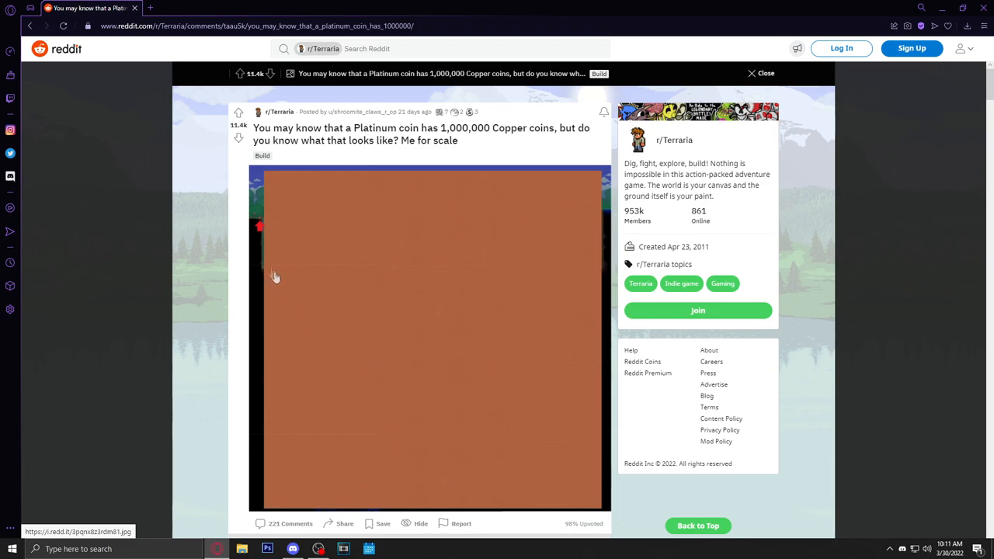
{"action": "mouse_move", "coordinate": [257, 224]}
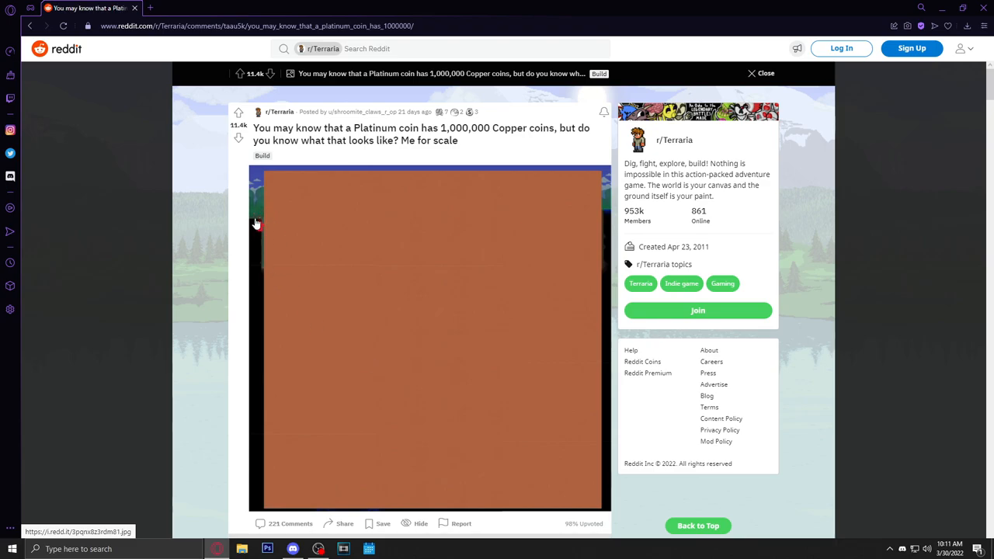
{"action": "mouse_move", "coordinate": [315, 179]}
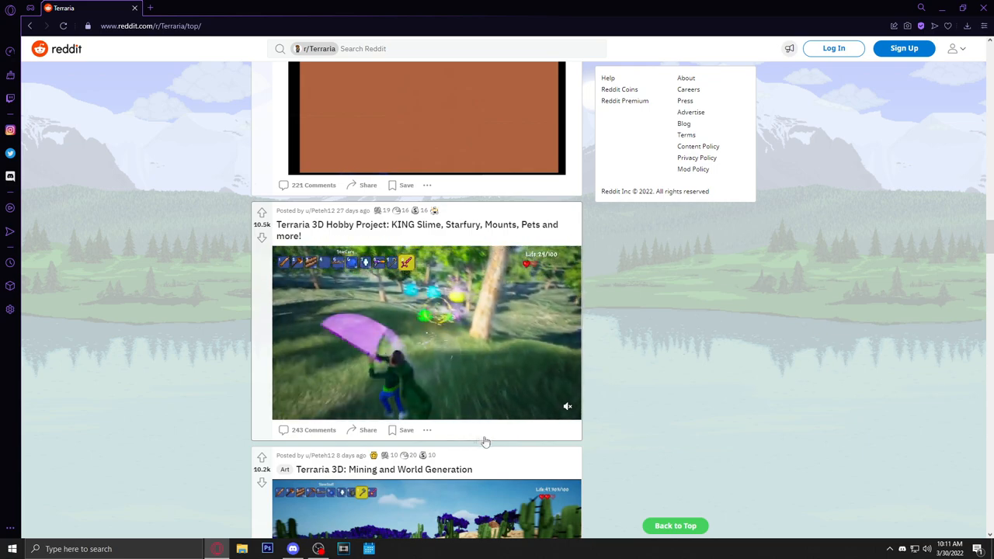
Step: Scroll past the Ocean pylon and QUEEN BEE REQUIEM posts to the Queen Elizabeth meme
{"action": "left_click", "coordinate": [426, 331]}
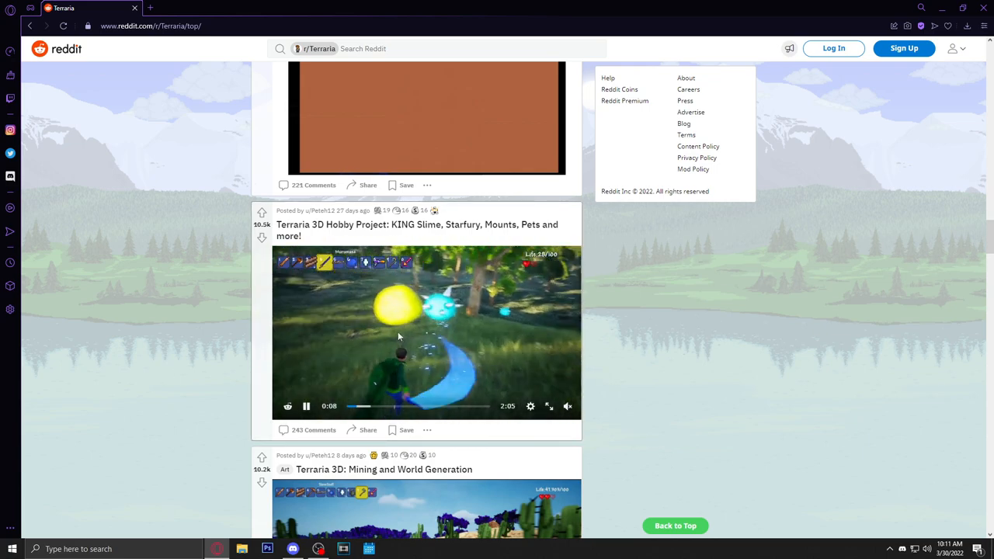
{"action": "scroll", "scroll_direction": "down", "scroll_amount": 3}
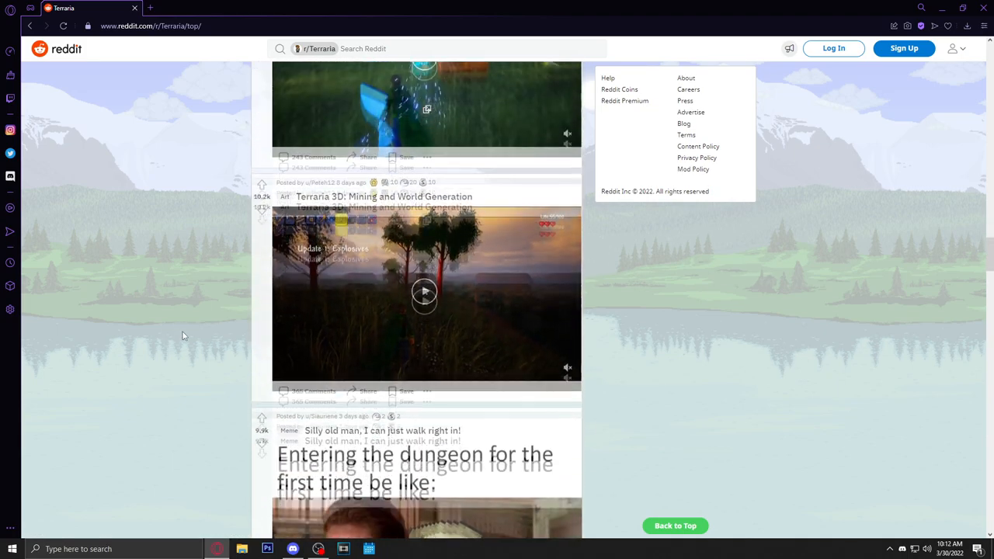
{"action": "scroll", "scroll_direction": "down", "scroll_amount": 3}
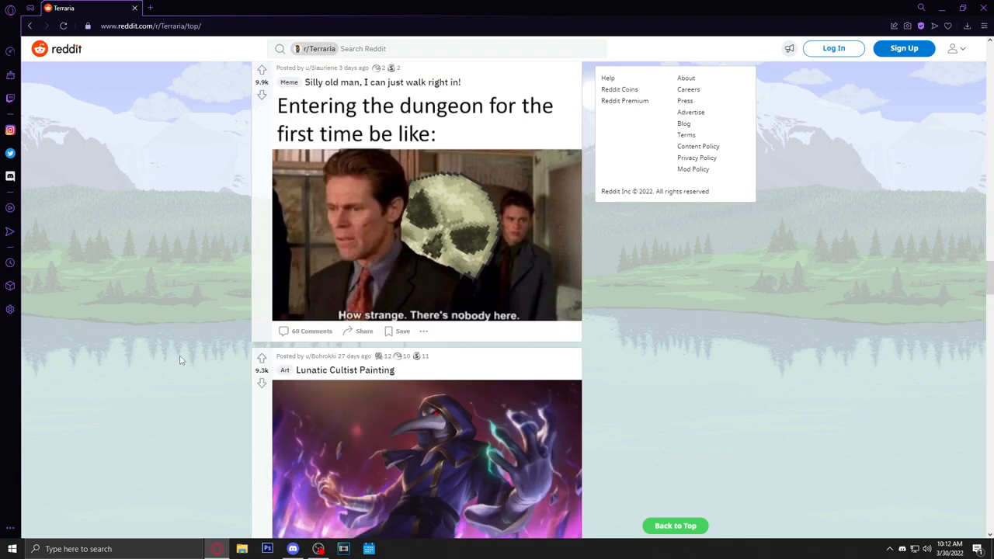
{"action": "scroll", "scroll_direction": "down", "scroll_amount": 3}
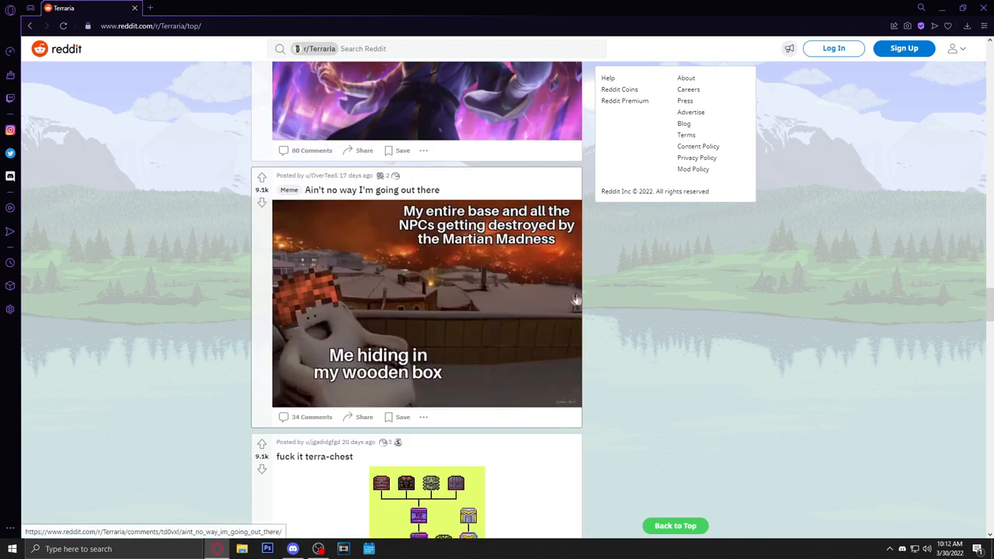
{"action": "mouse_move", "coordinate": [556, 426]}
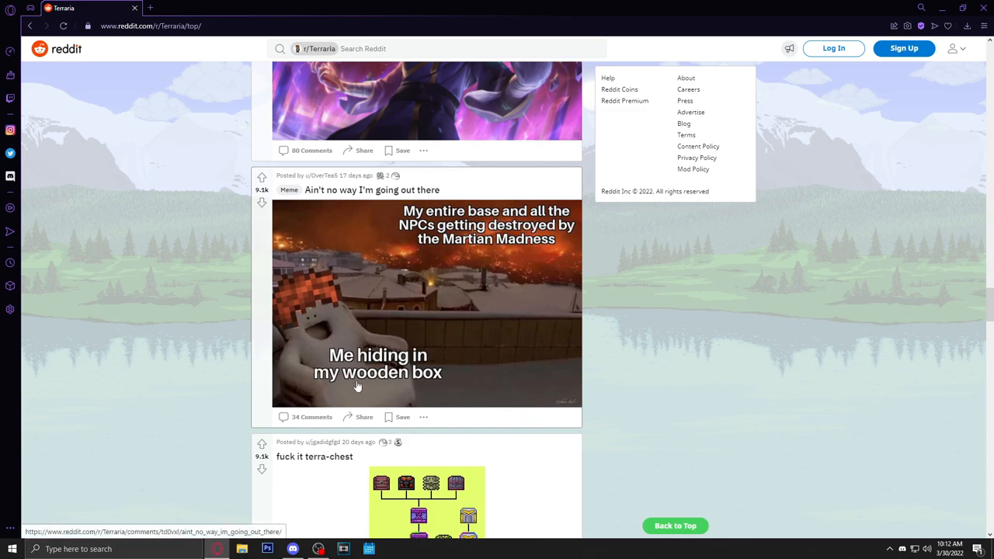
{"action": "mouse_move", "coordinate": [437, 328]}
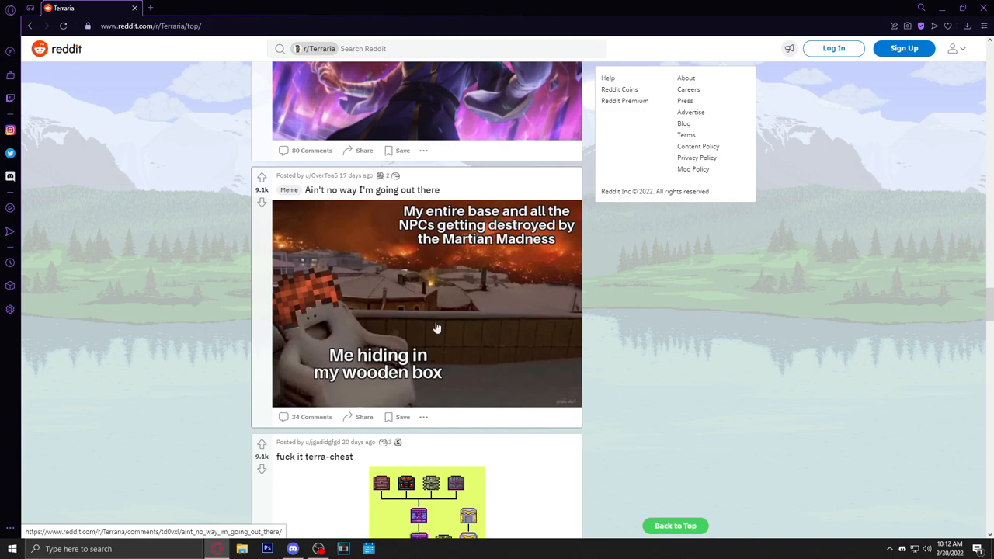
{"action": "scroll", "scroll_direction": "down", "scroll_amount": 3}
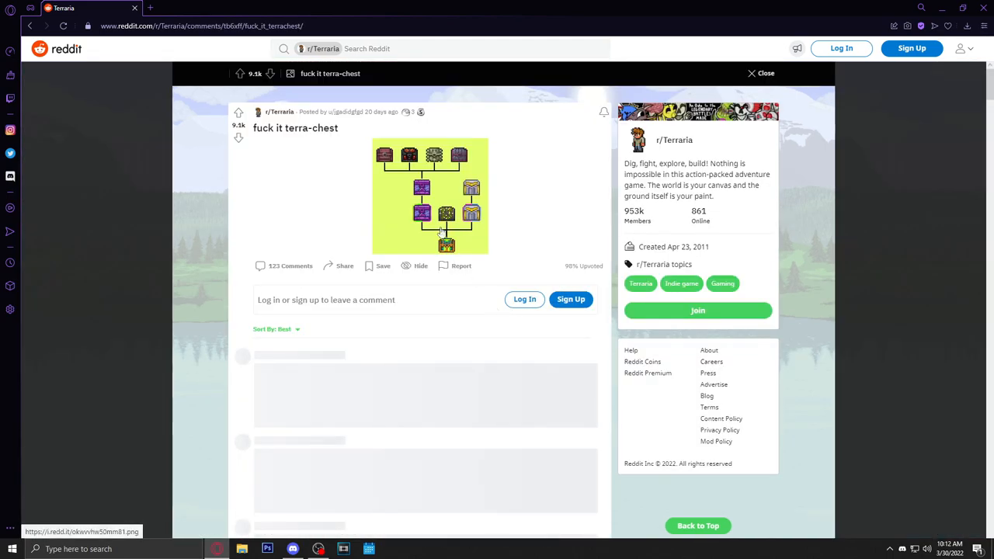
{"action": "mouse_move", "coordinate": [118, 297]}
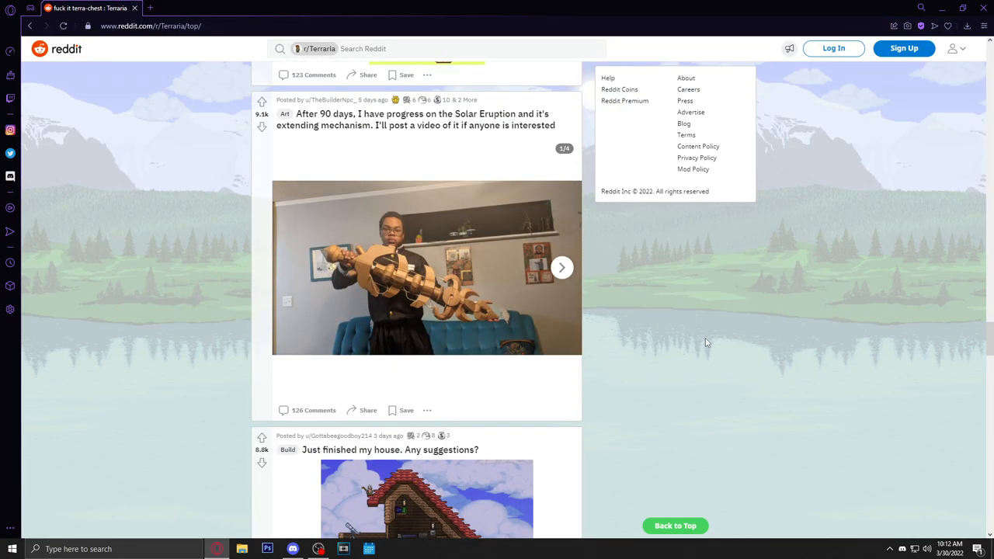
{"action": "scroll", "scroll_direction": "down", "scroll_amount": 3}
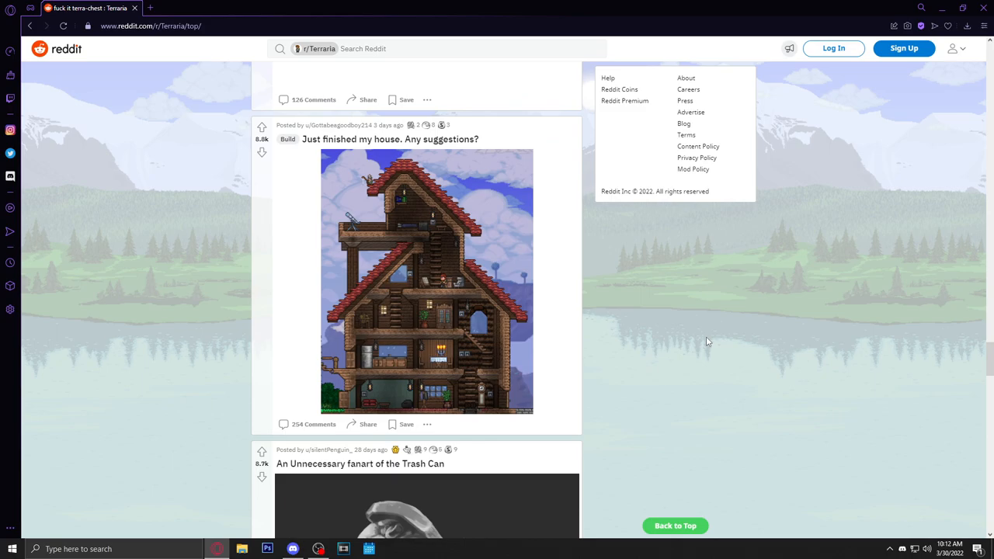
{"action": "scroll", "scroll_direction": "down", "scroll_amount": 3}
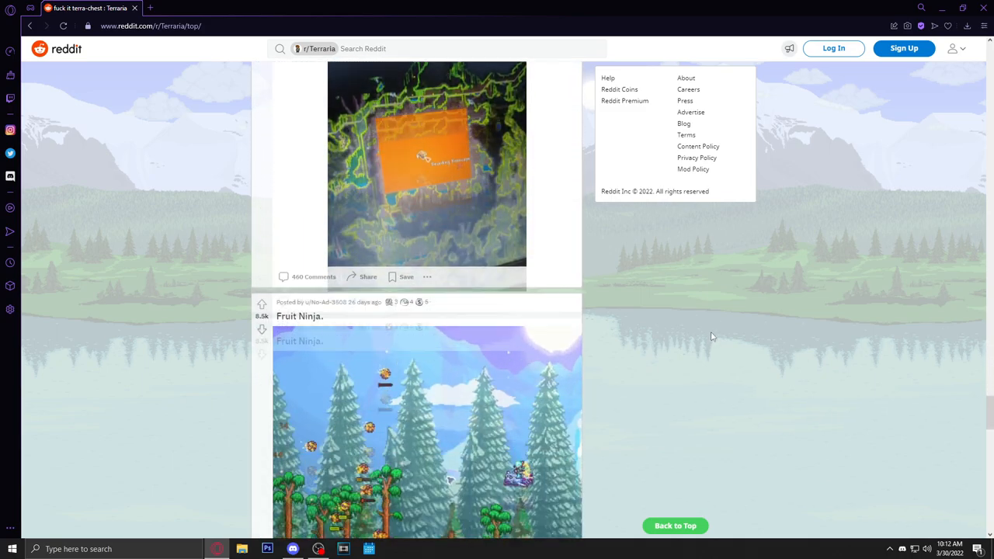
{"action": "scroll", "scroll_direction": "down", "scroll_amount": 3}
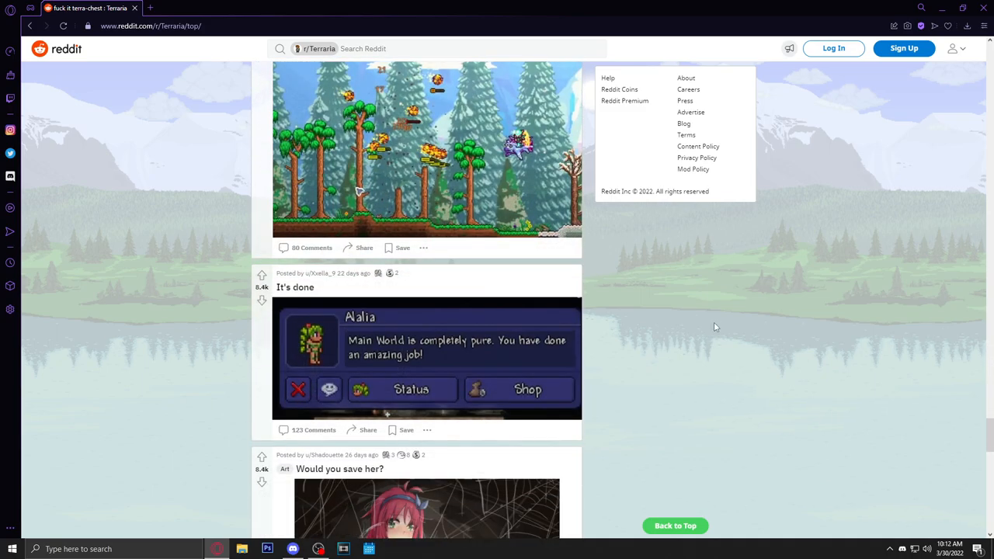
{"action": "scroll", "scroll_direction": "down", "scroll_amount": 3}
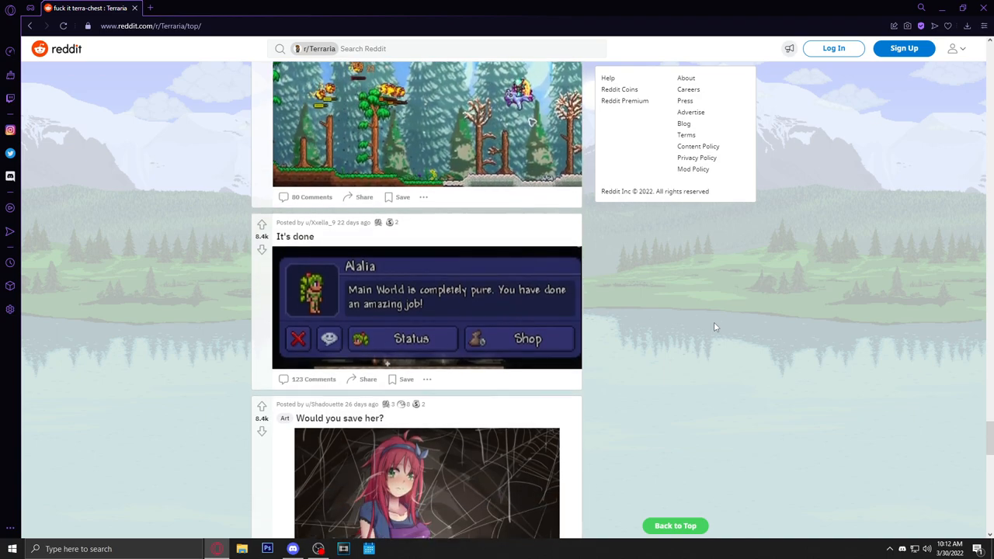
{"action": "scroll", "scroll_direction": "down", "scroll_amount": 3}
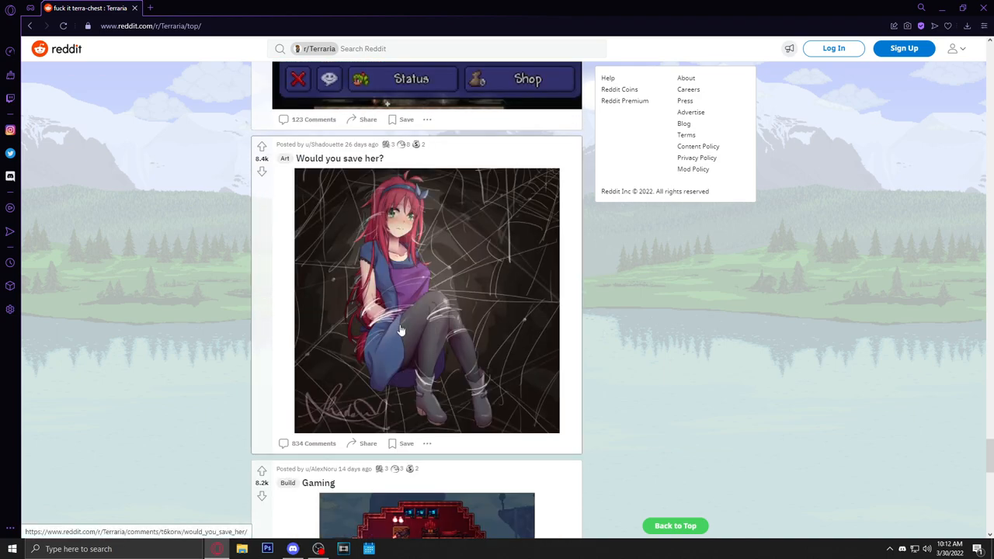
{"action": "mouse_move", "coordinate": [394, 301]}
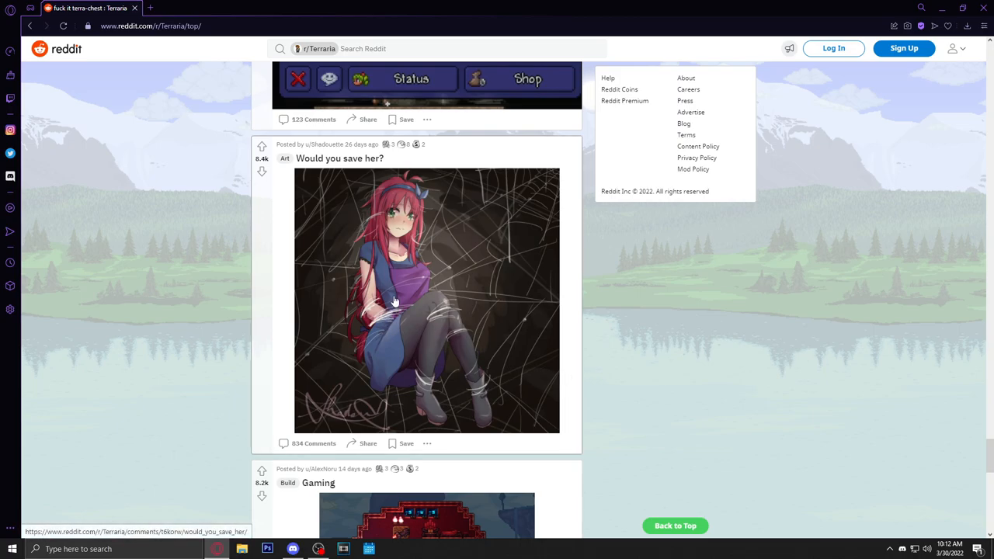
{"action": "mouse_move", "coordinate": [173, 423]}
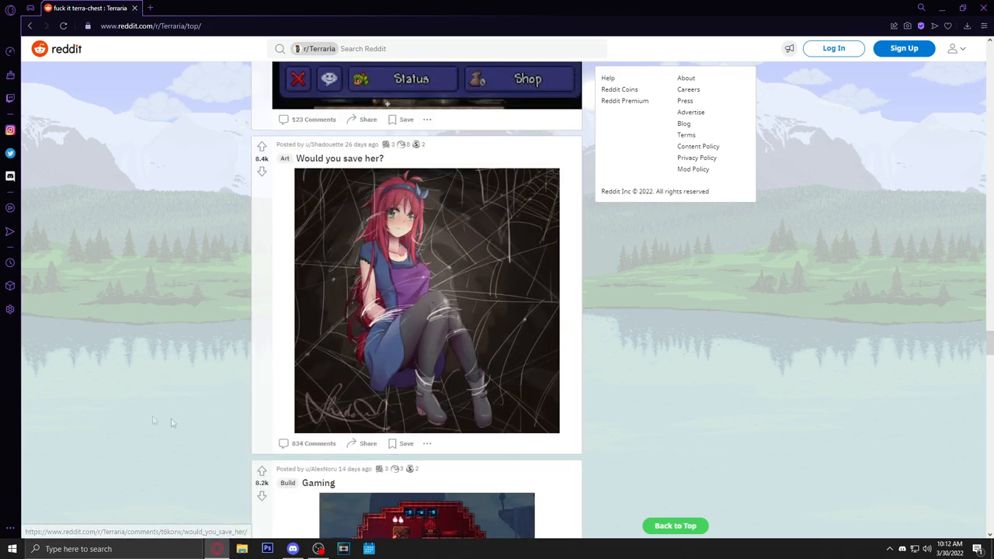
{"action": "scroll", "scroll_direction": "down", "scroll_amount": 3}
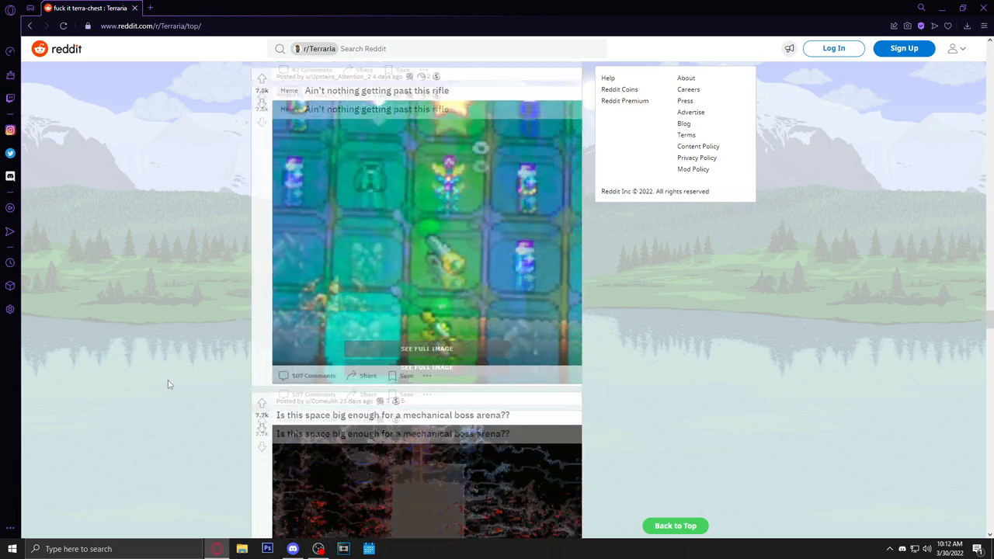
{"action": "scroll", "scroll_direction": "down", "scroll_amount": 3}
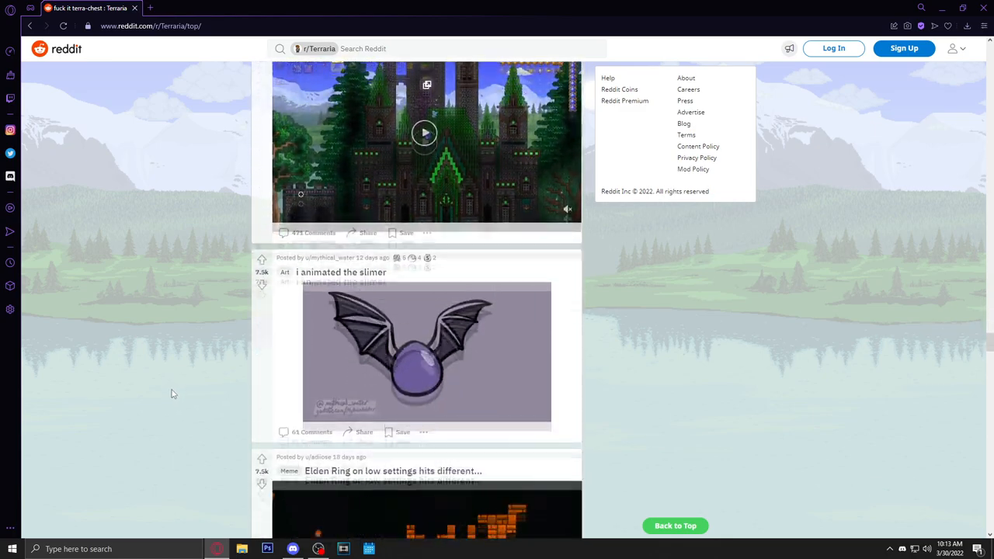
{"action": "scroll", "scroll_direction": "down", "scroll_amount": 3}
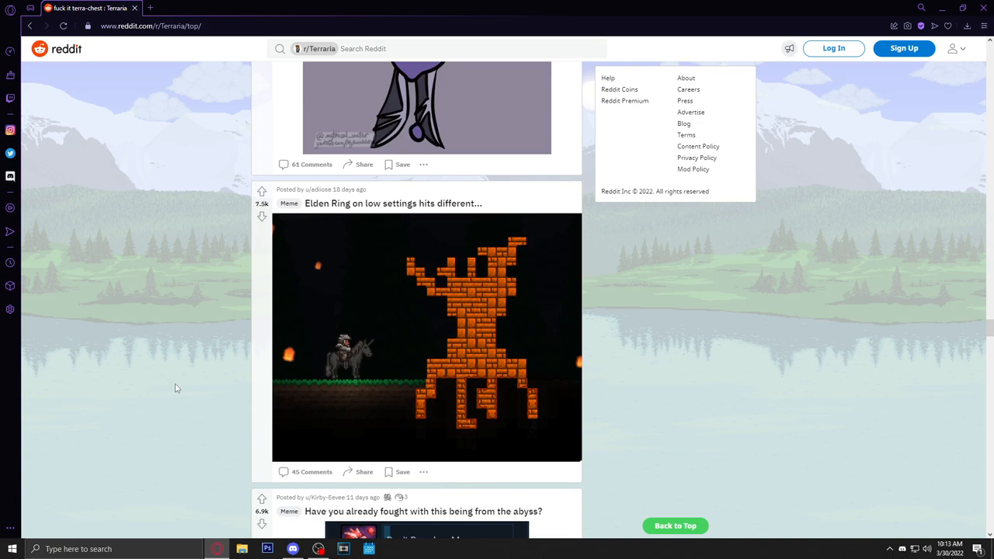
{"action": "scroll", "scroll_direction": "down", "scroll_amount": 3}
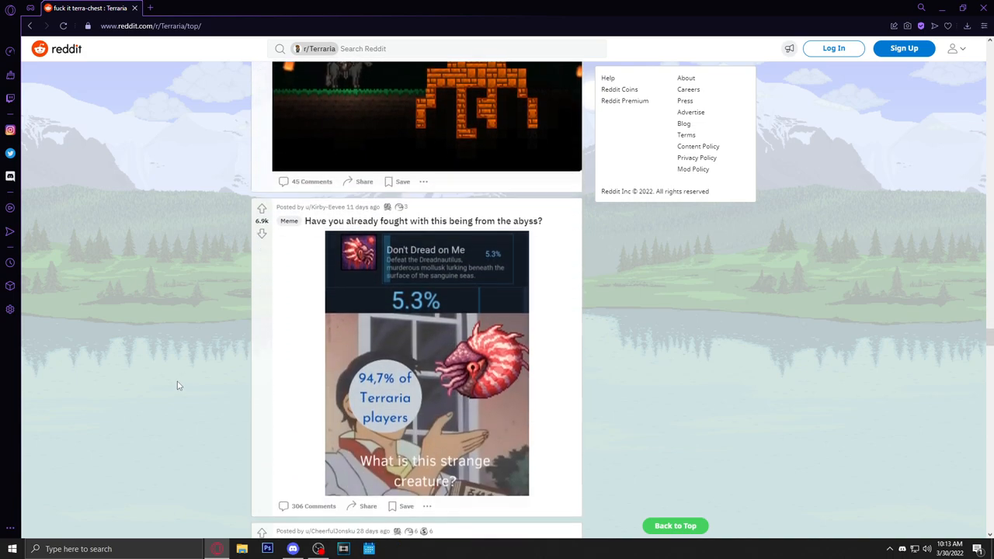
{"action": "scroll", "scroll_direction": "down", "scroll_amount": 3}
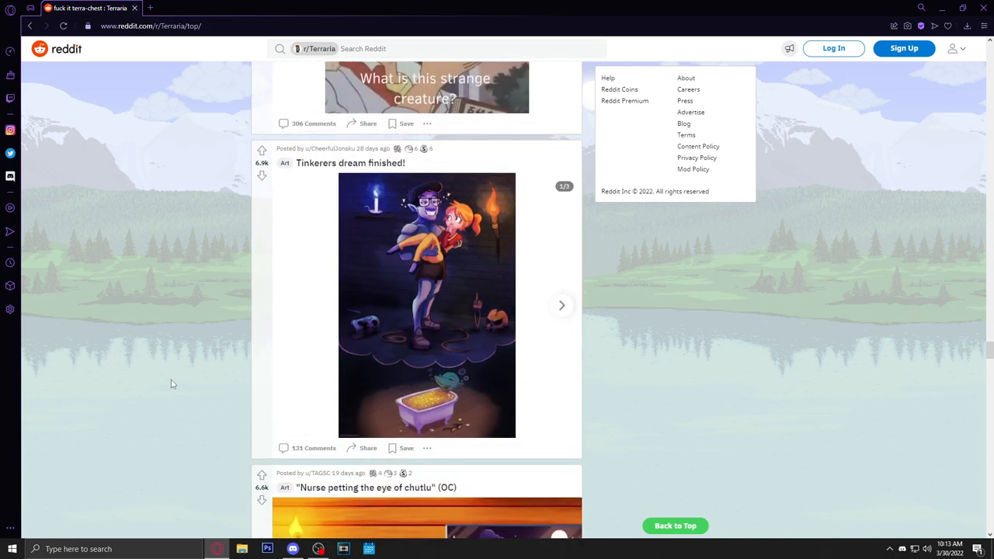
{"action": "scroll", "scroll_direction": "down", "scroll_amount": 3}
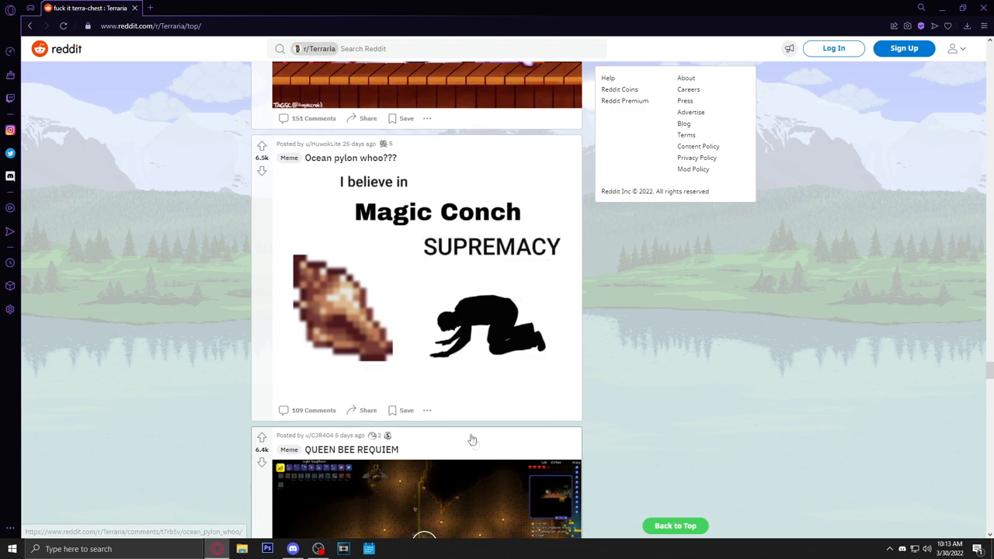
{"action": "mouse_move", "coordinate": [521, 383]}
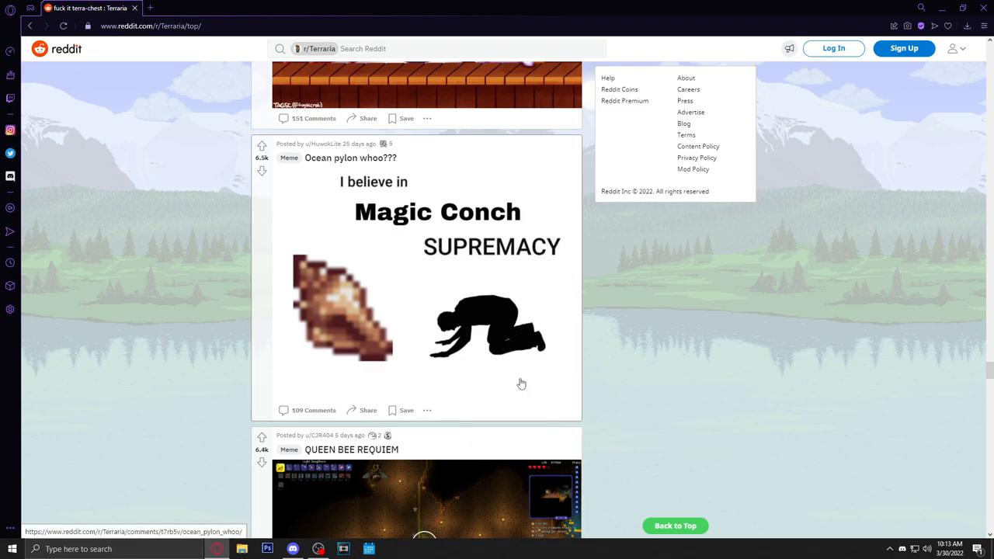
{"action": "scroll", "scroll_direction": "down", "scroll_amount": 3}
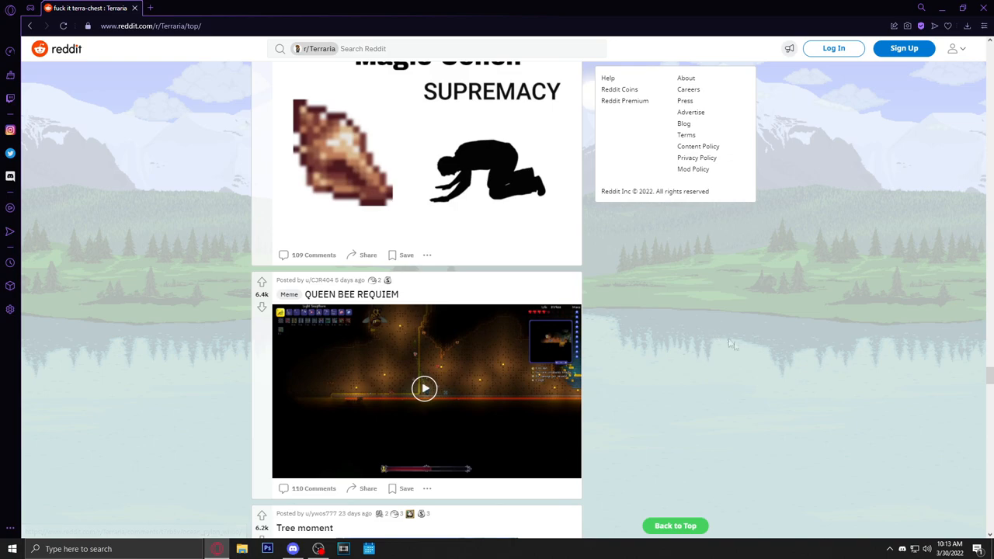
{"action": "scroll", "scroll_direction": "down", "scroll_amount": 3}
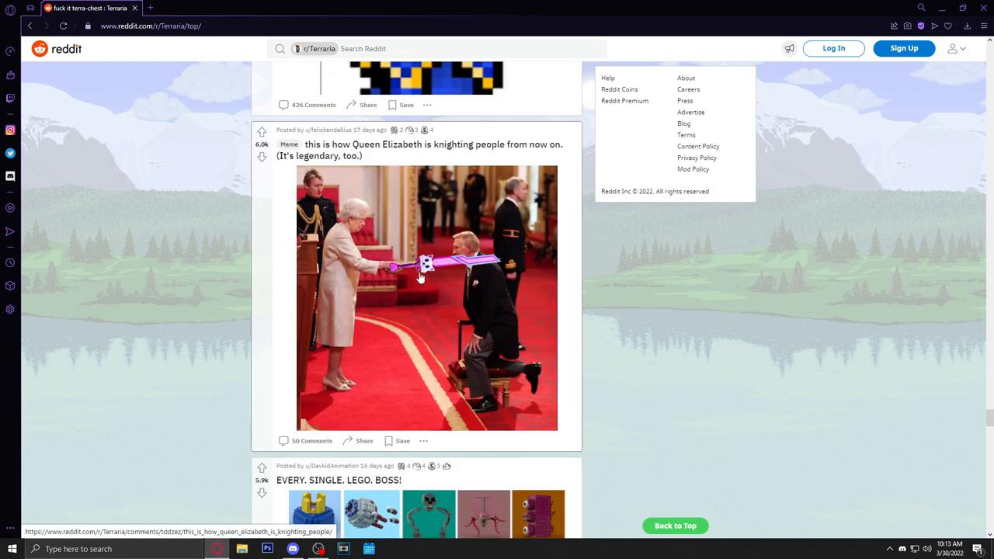
Step: View the Queen Elizabeth knighting post, then close it
{"action": "left_click", "coordinate": [423, 290]}
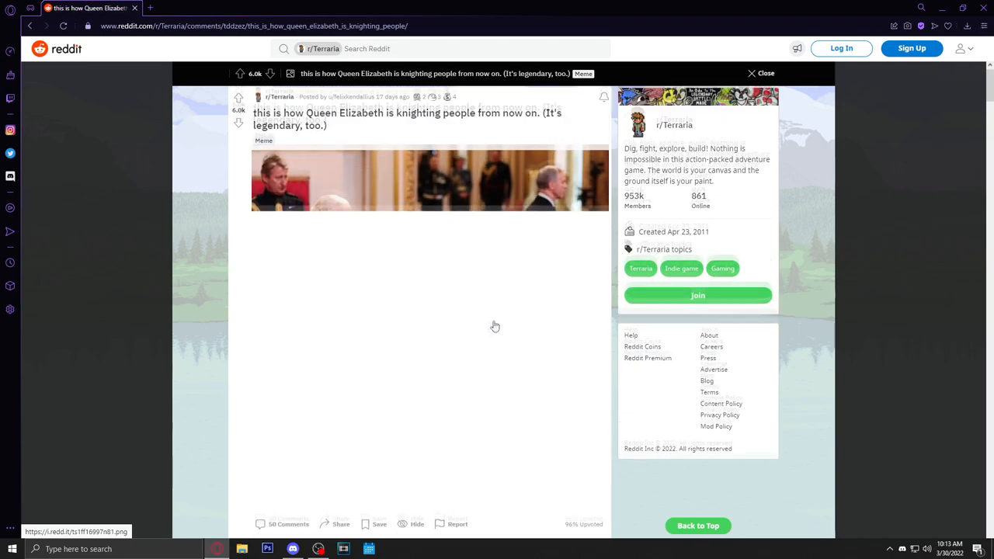
{"action": "scroll", "scroll_direction": "down", "scroll_amount": 3}
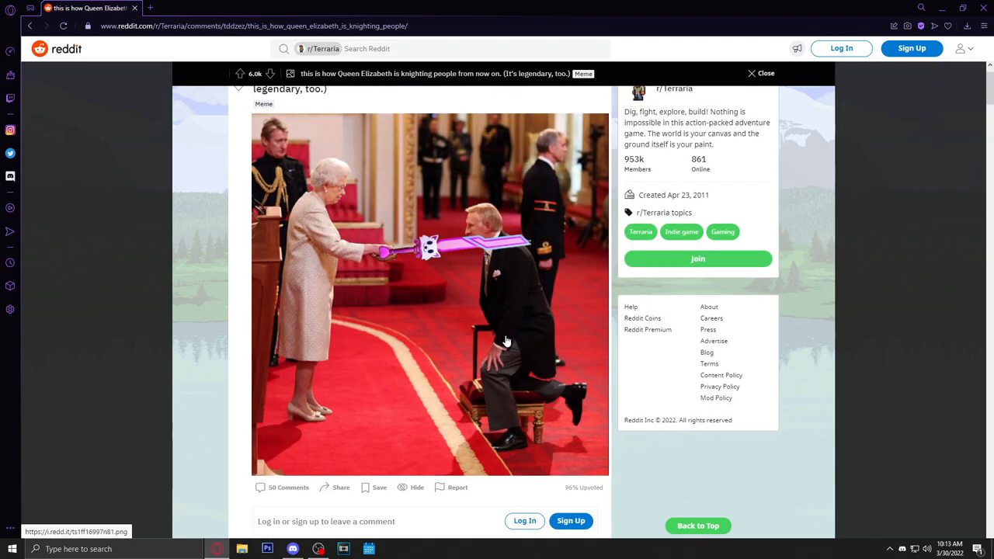
{"action": "left_click", "coordinate": [753, 73]}
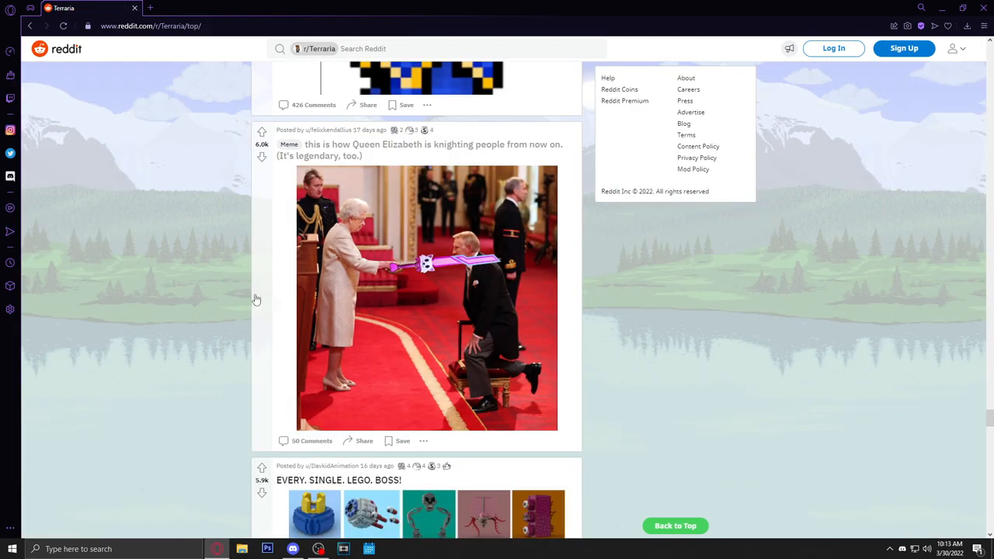
Step: Scroll past the LEGO boss post to the 'Terraria fan' devices post
{"action": "scroll", "scroll_direction": "down", "scroll_amount": 3}
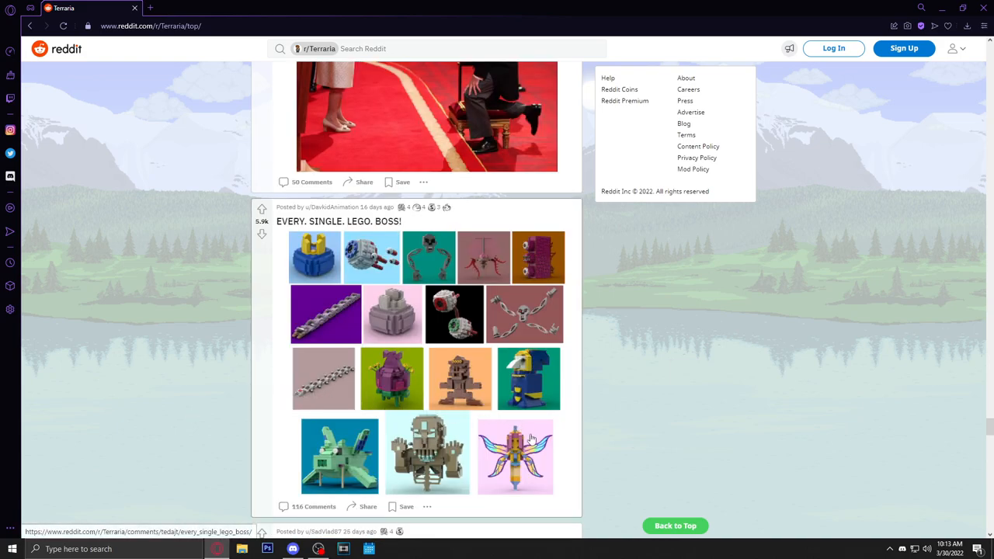
{"action": "scroll", "scroll_direction": "down", "scroll_amount": 3}
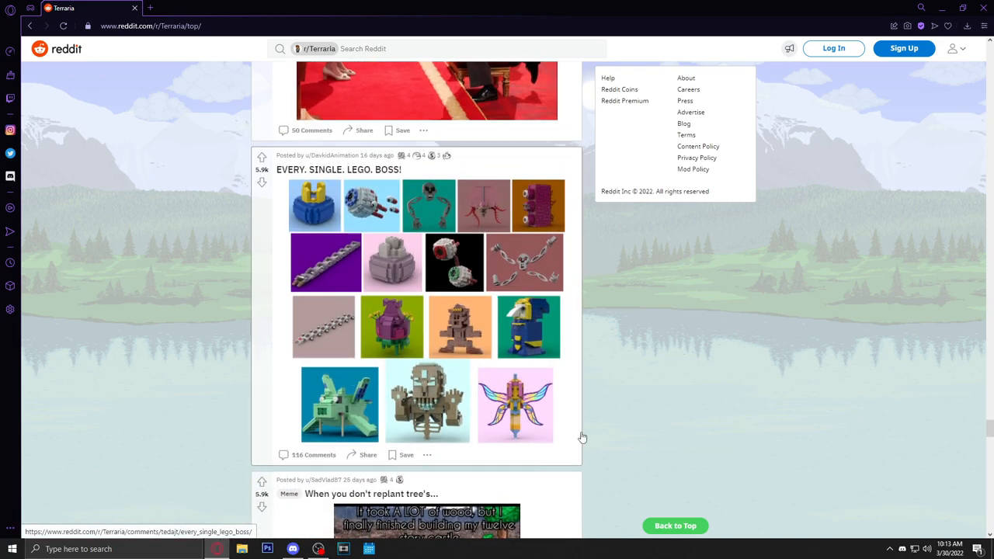
{"action": "mouse_move", "coordinate": [487, 300]}
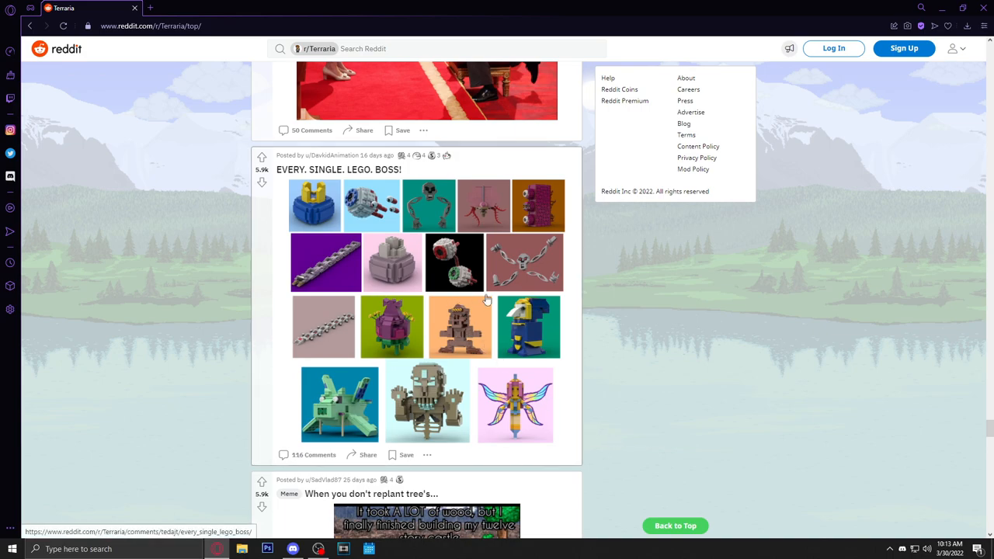
{"action": "mouse_move", "coordinate": [421, 329]}
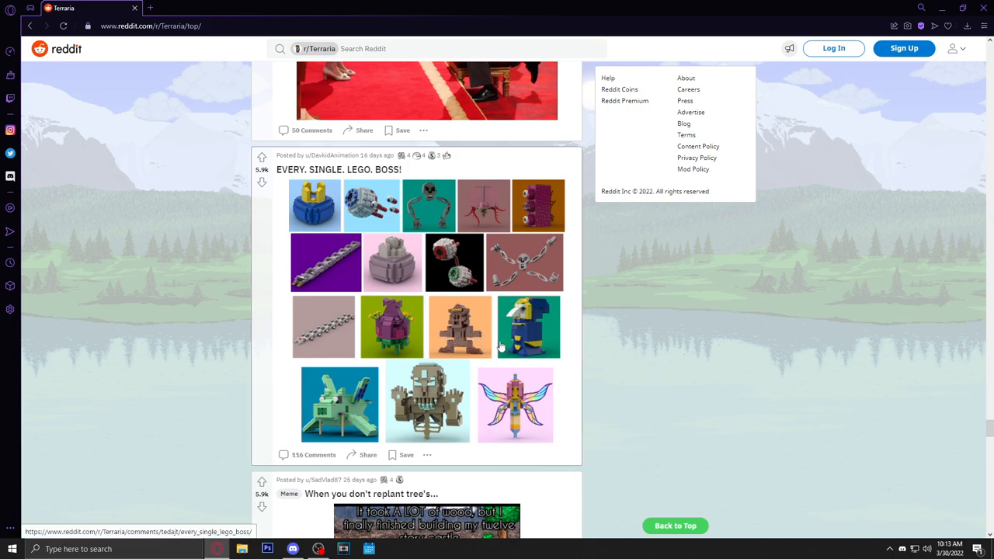
{"action": "scroll", "scroll_direction": "down", "scroll_amount": 3}
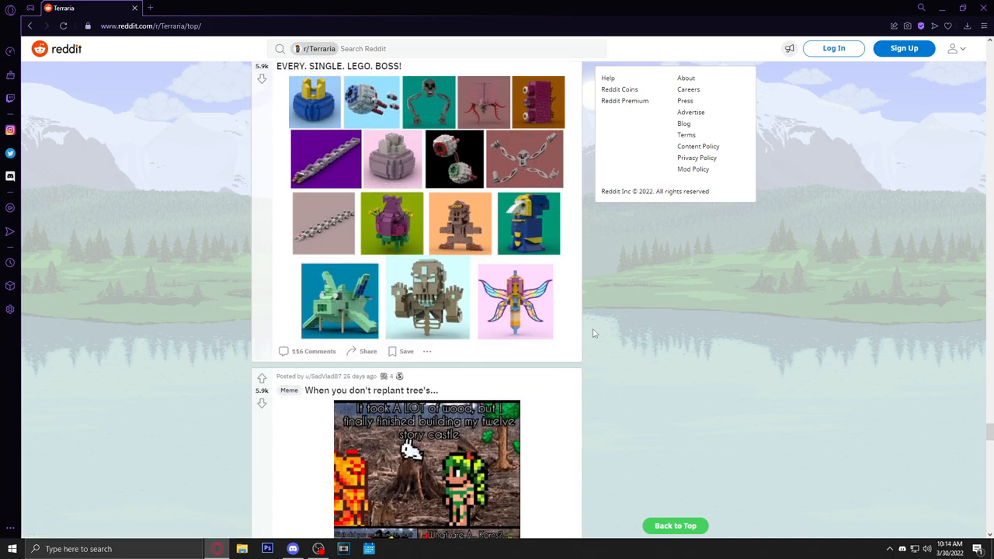
{"action": "scroll", "scroll_direction": "down", "scroll_amount": 3}
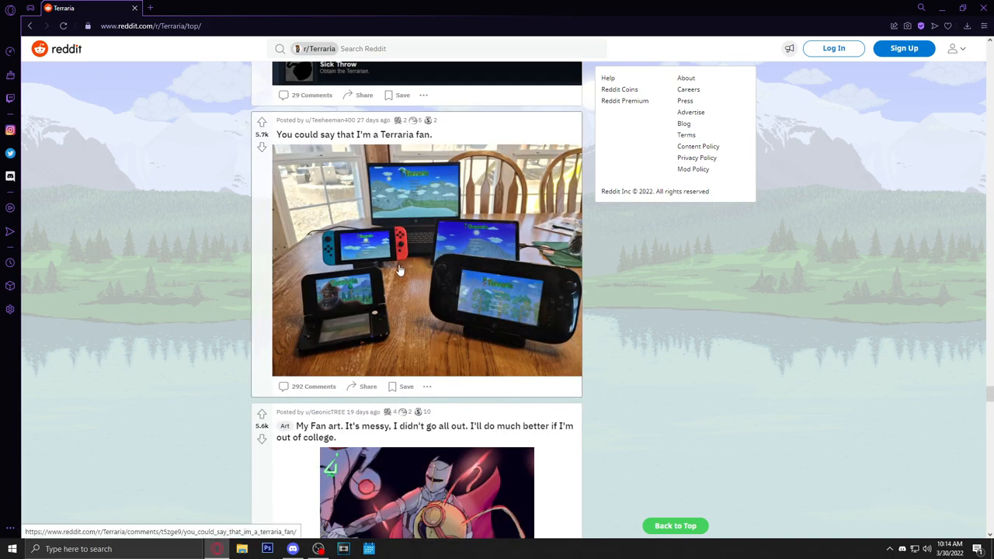
Step: Open the 'rip stained glass farms' meme and close it again
{"action": "left_click", "coordinate": [400, 269]}
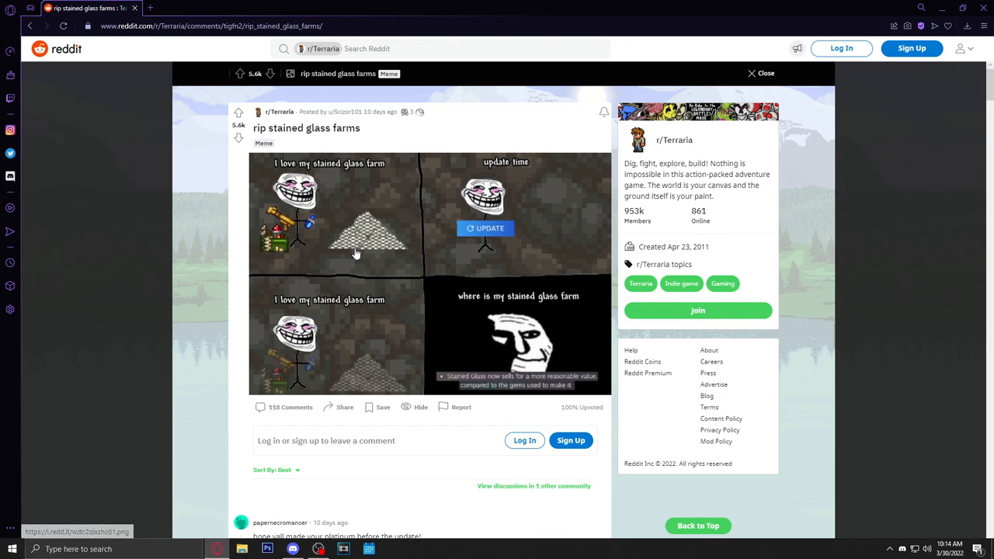
{"action": "mouse_move", "coordinate": [434, 296]}
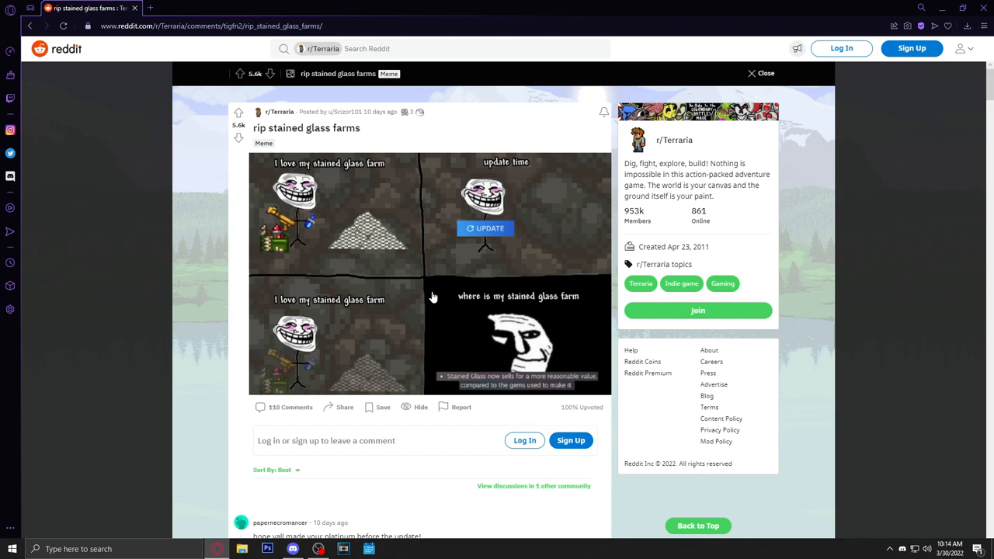
{"action": "mouse_move", "coordinate": [143, 292]}
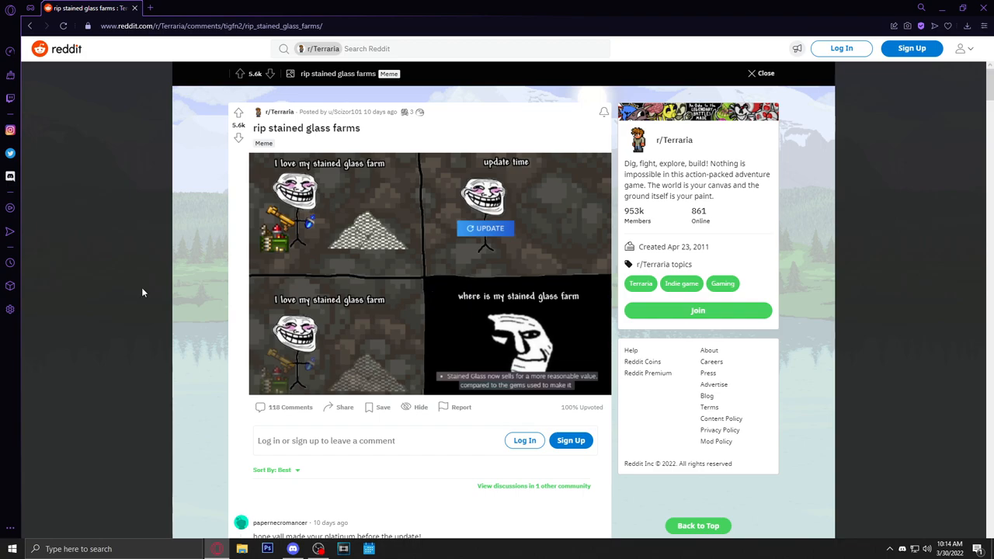
{"action": "left_click", "coordinate": [760, 73]}
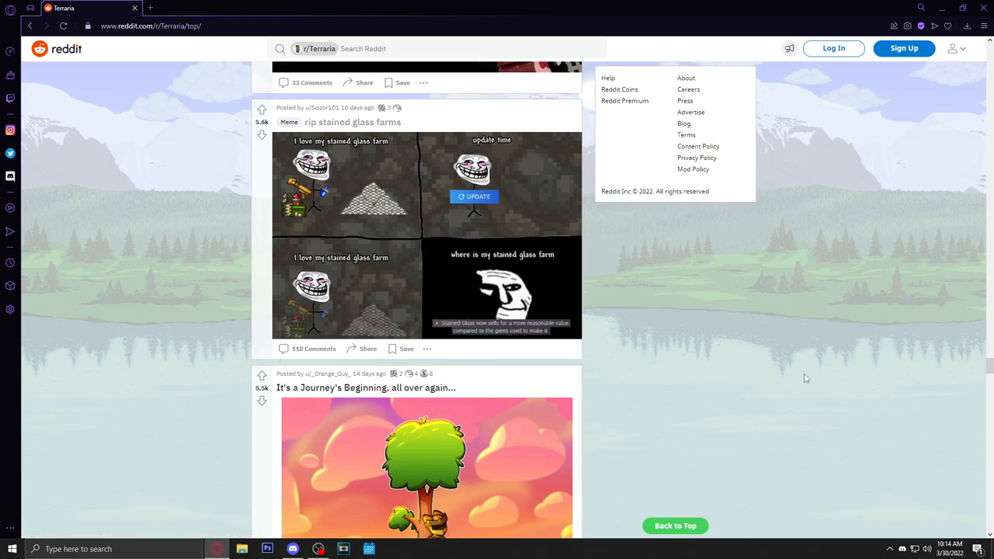
{"action": "mouse_move", "coordinate": [403, 226]}
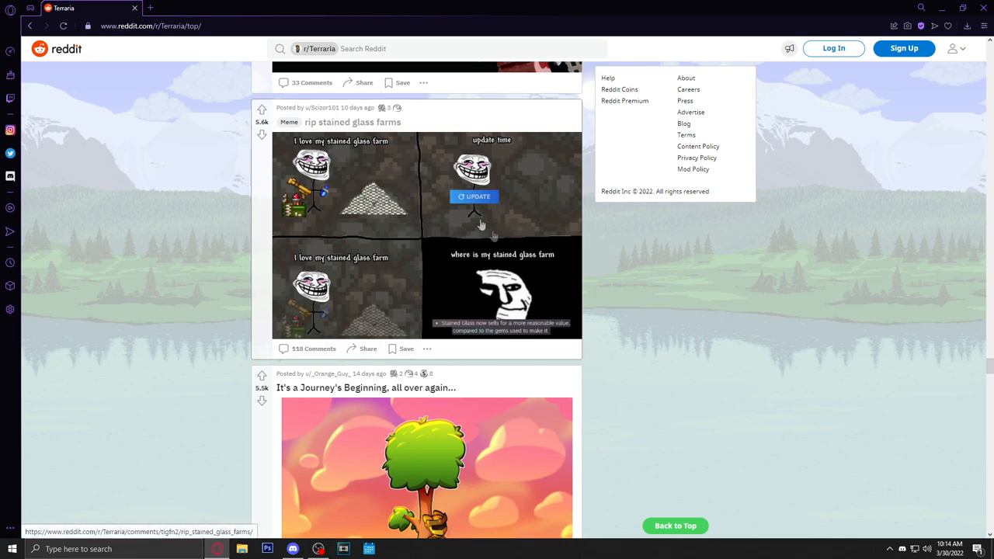
{"action": "mouse_move", "coordinate": [474, 340]}
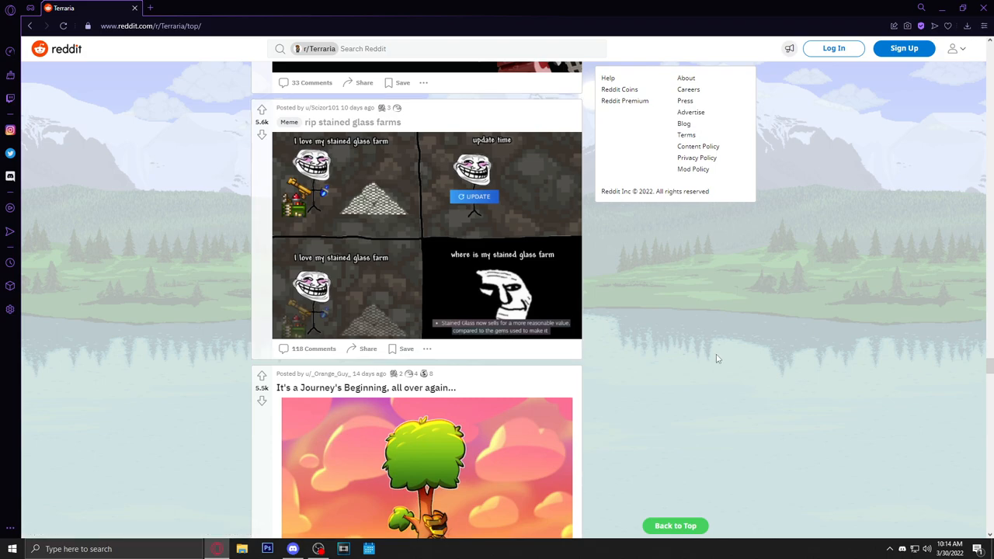
{"action": "mouse_move", "coordinate": [725, 364]}
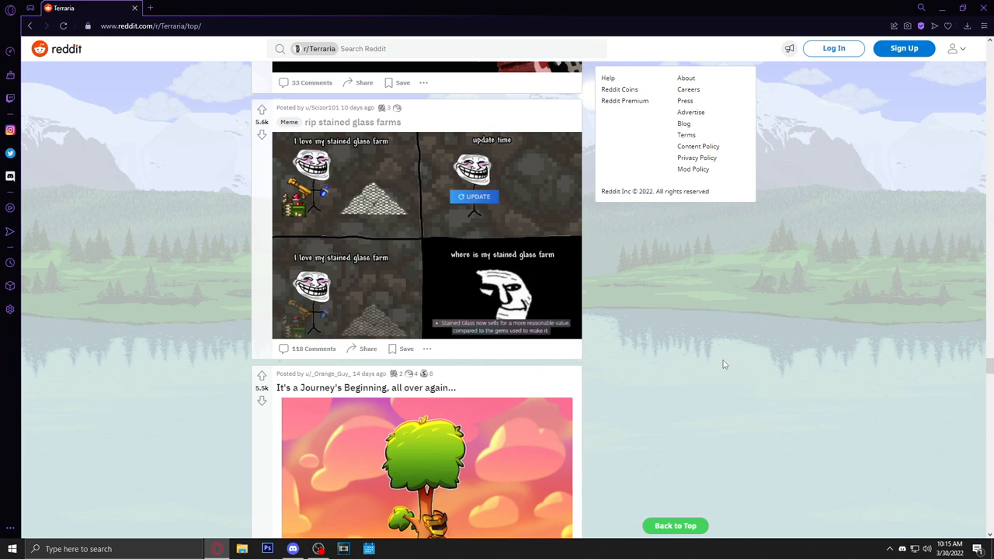
{"action": "mouse_move", "coordinate": [719, 366]}
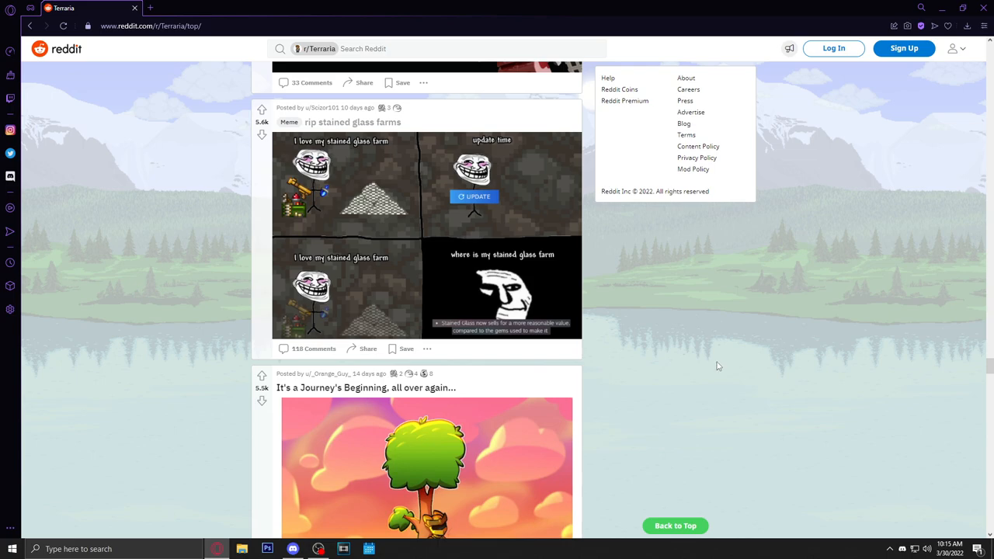
{"action": "mouse_move", "coordinate": [683, 349]}
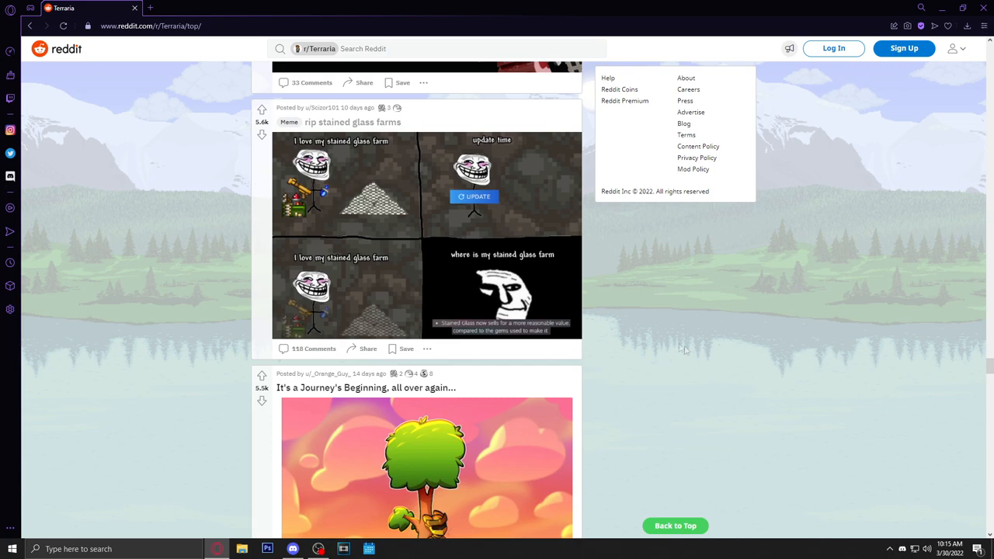
{"action": "mouse_move", "coordinate": [662, 336]}
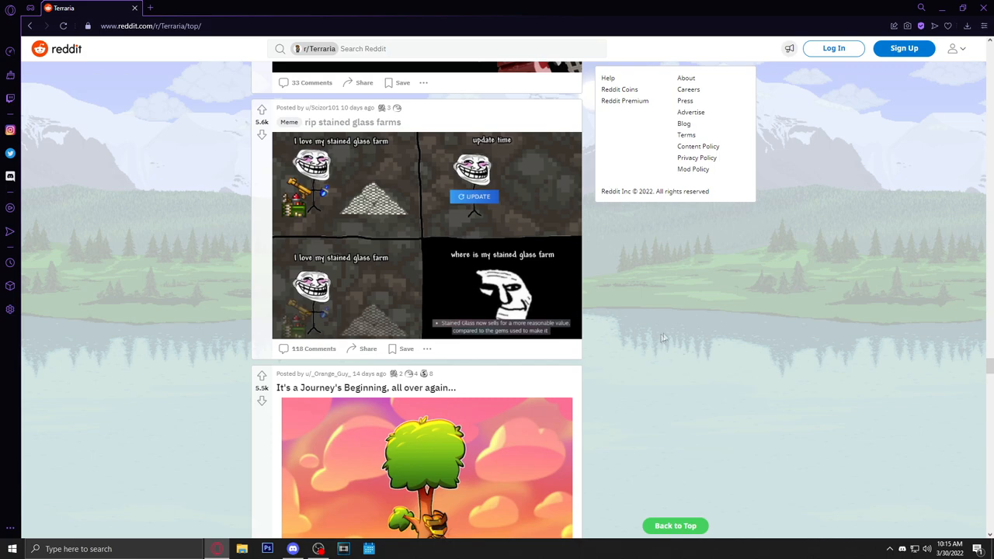
Step: Scroll past the Truffle 3D video, clicking its player, to the 64 platinum and dryad posts
{"action": "scroll", "scroll_direction": "down", "scroll_amount": 3}
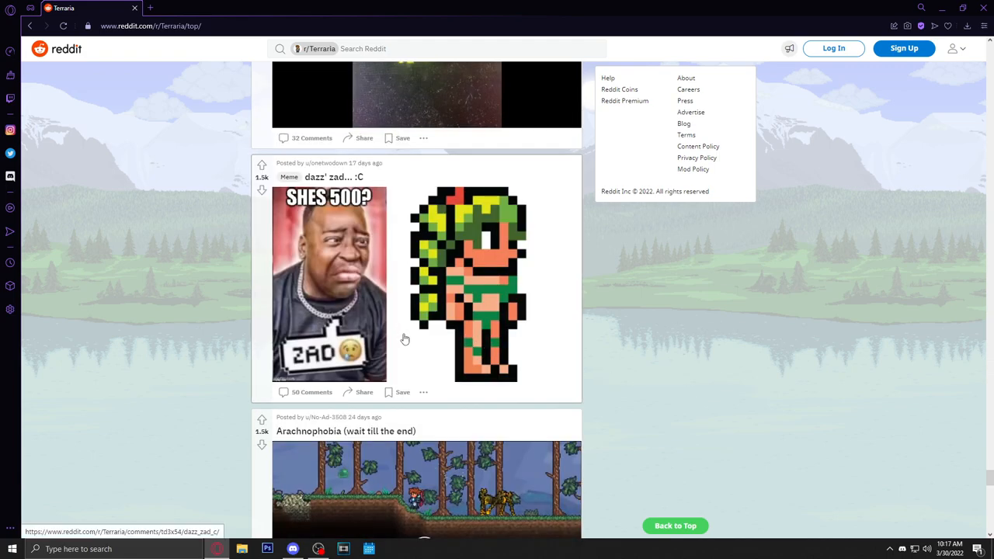
{"action": "scroll", "scroll_direction": "down", "scroll_amount": 3}
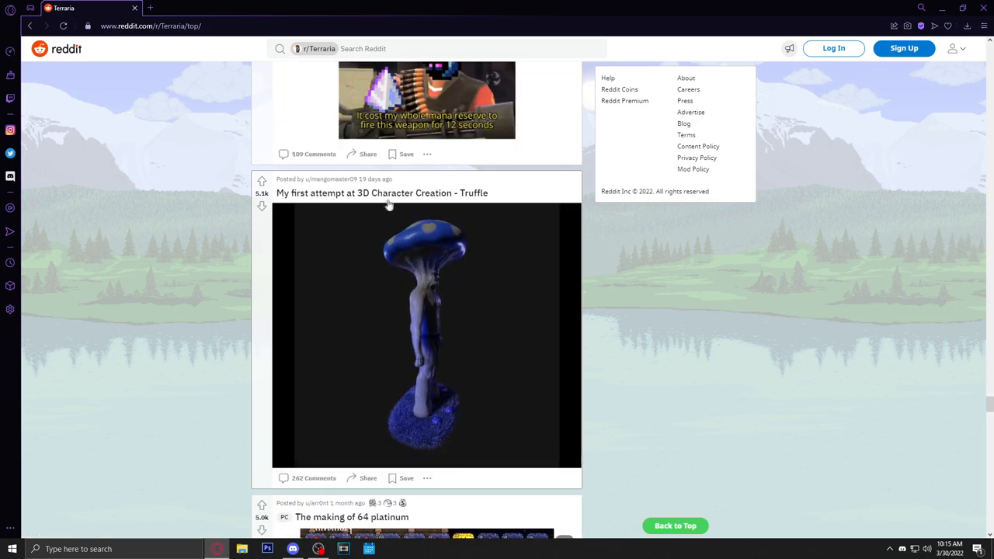
{"action": "left_click", "coordinate": [427, 334]}
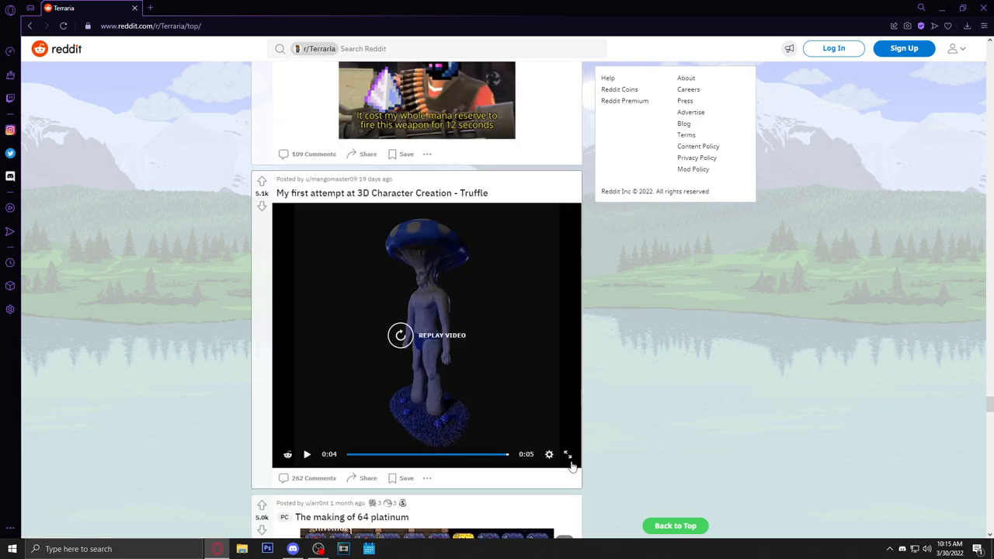
{"action": "left_click", "coordinate": [568, 455]}
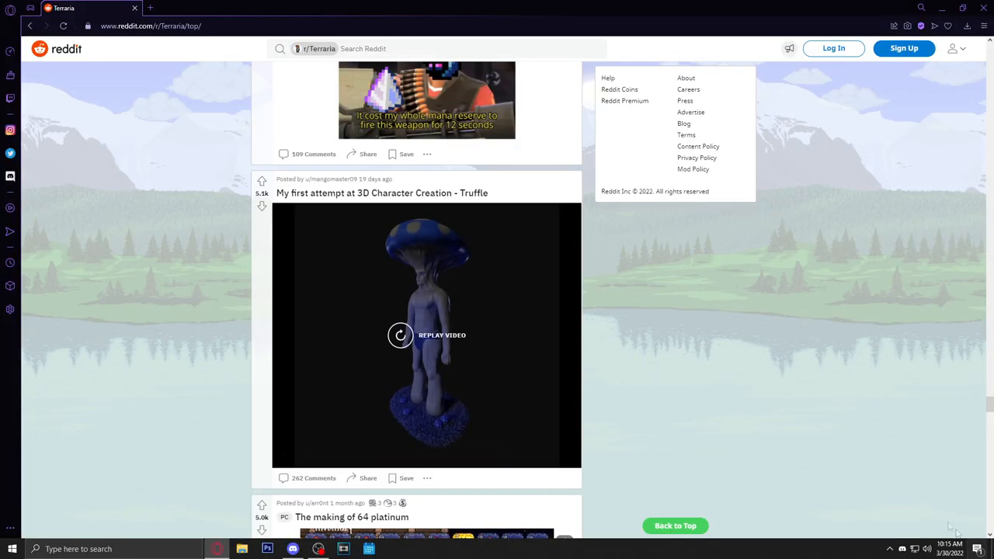
{"action": "scroll", "scroll_direction": "down", "scroll_amount": 3}
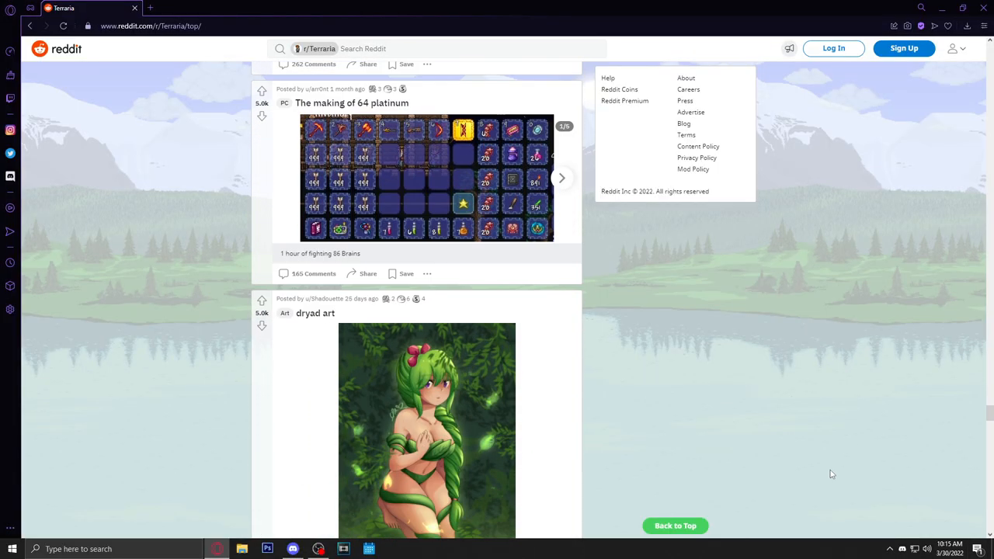
{"action": "scroll", "scroll_direction": "down", "scroll_amount": 3}
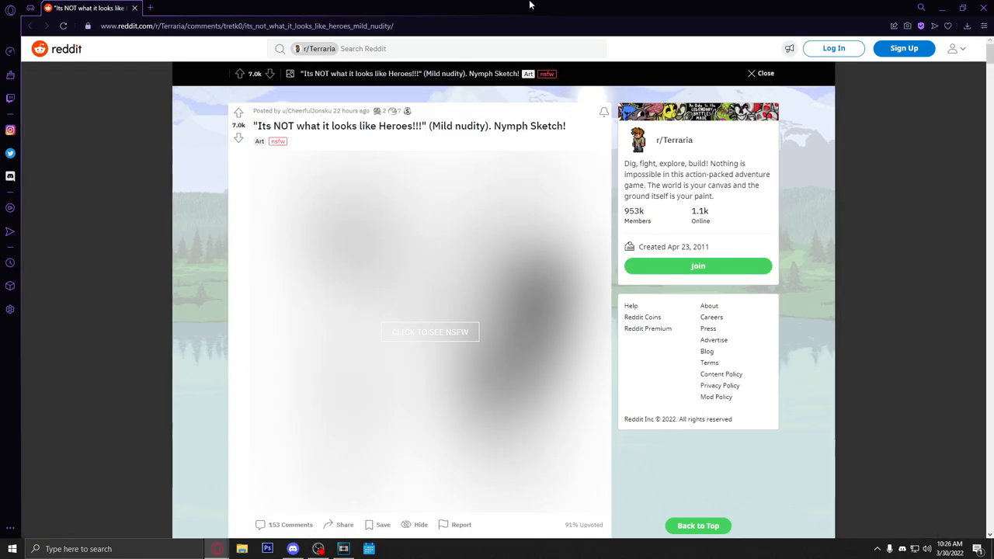
{"action": "mouse_move", "coordinate": [246, 210]}
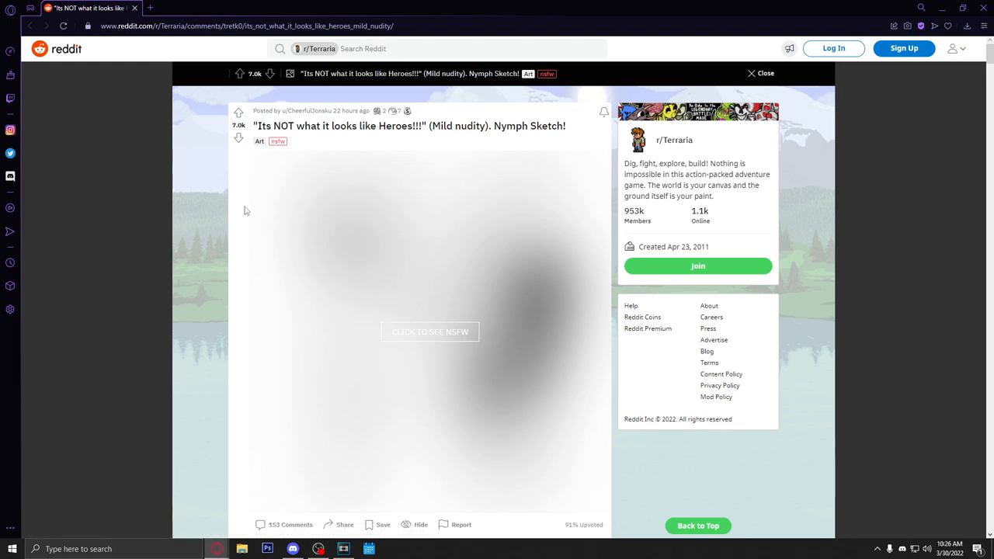
Step: Select the words 'Mild nudity' in the Nymph Sketch post title
{"action": "double_click", "coordinate": [460, 126]}
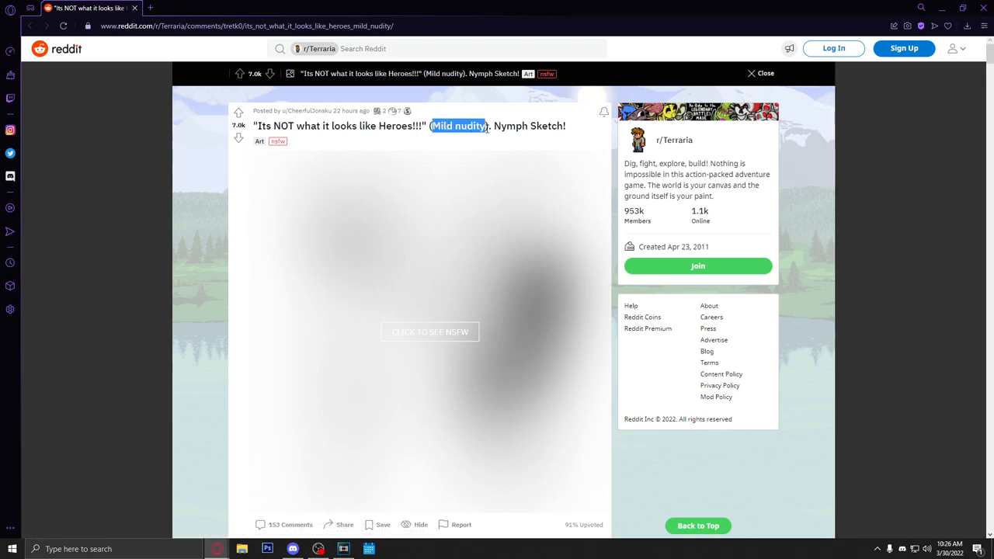